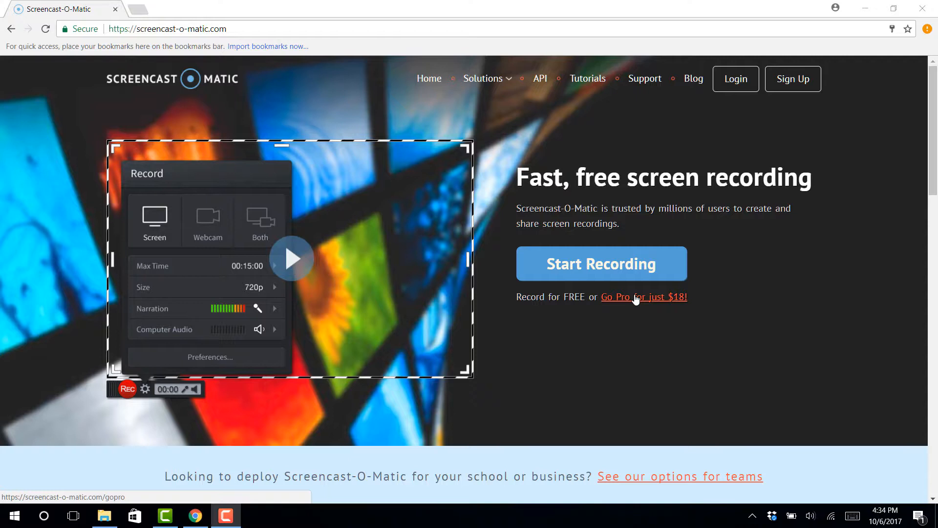
Step: Go to the Pro upgrade pricing page and calculate 18*3 in a new tab
{"action": "left_click", "coordinate": [616, 296]}
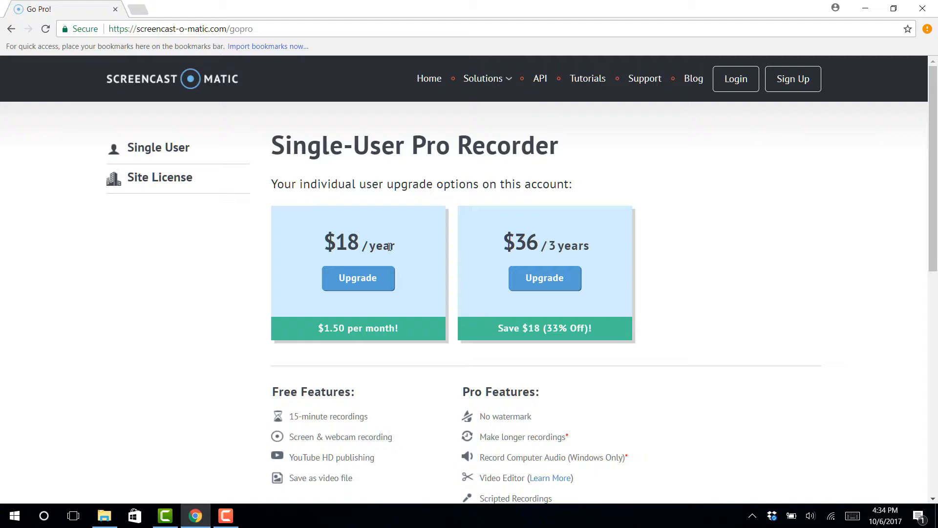
{"action": "mouse_move", "coordinate": [351, 224]}
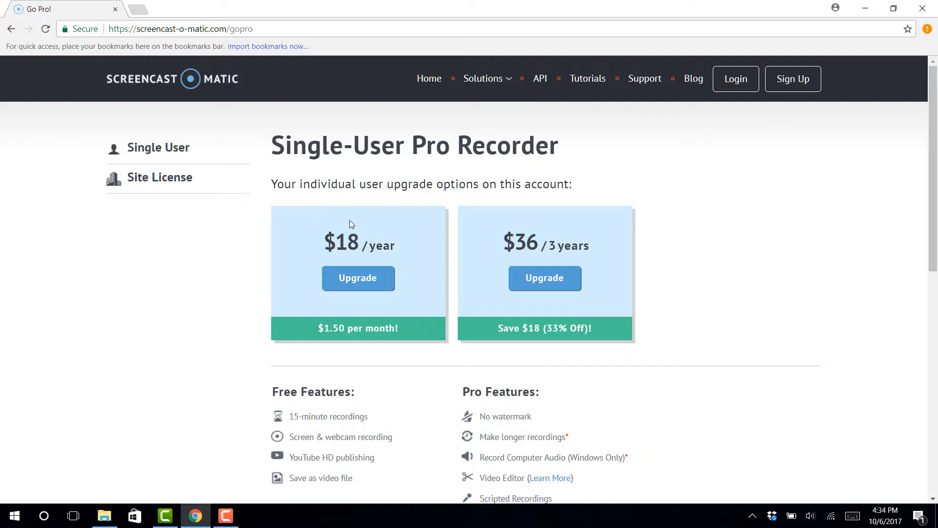
{"action": "type", "text": "1"}
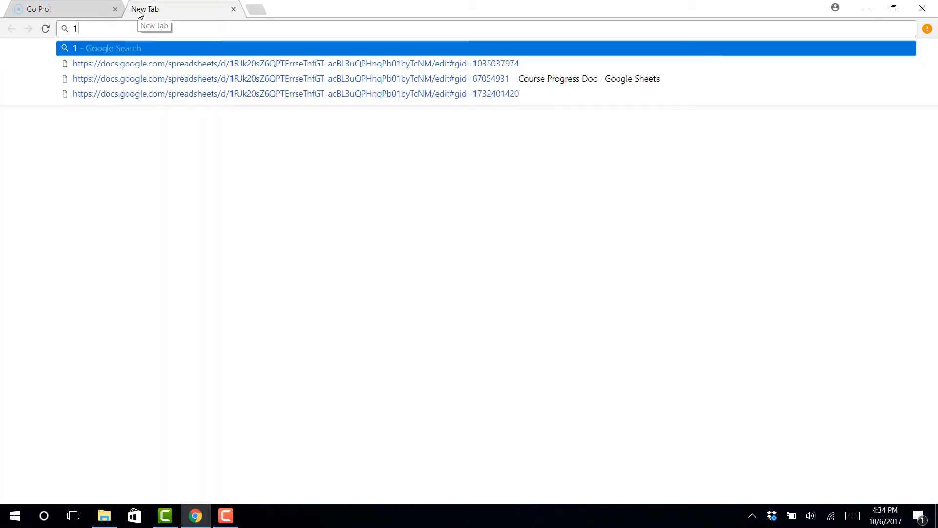
{"action": "type", "text": "8*3"}
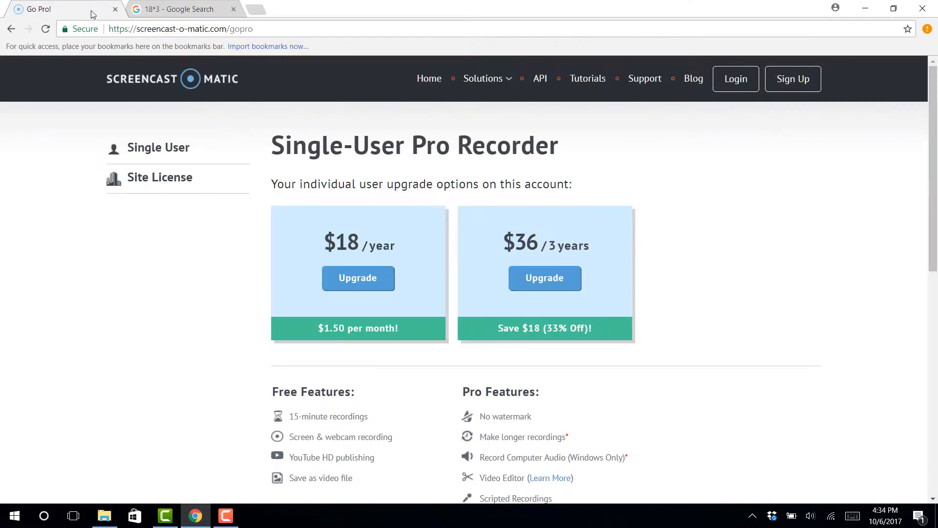
{"action": "mouse_move", "coordinate": [525, 248]}
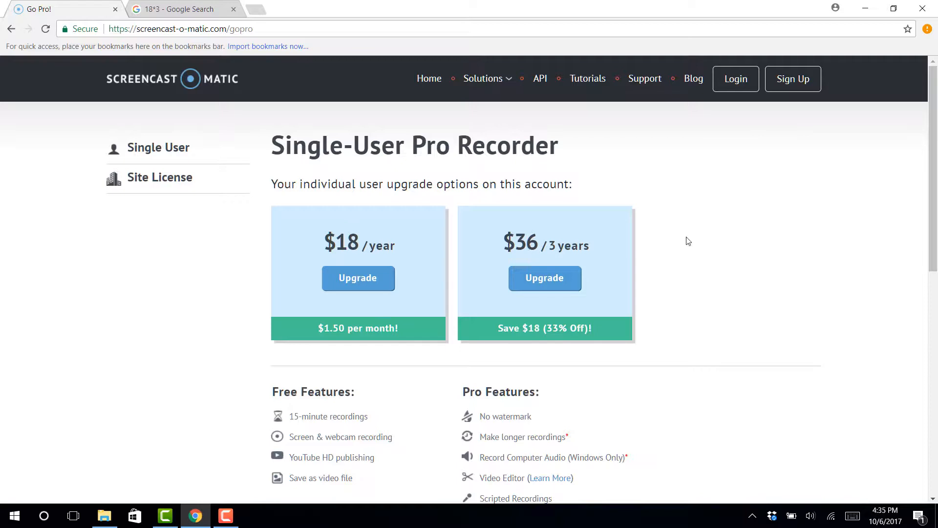
{"action": "mouse_move", "coordinate": [679, 246]}
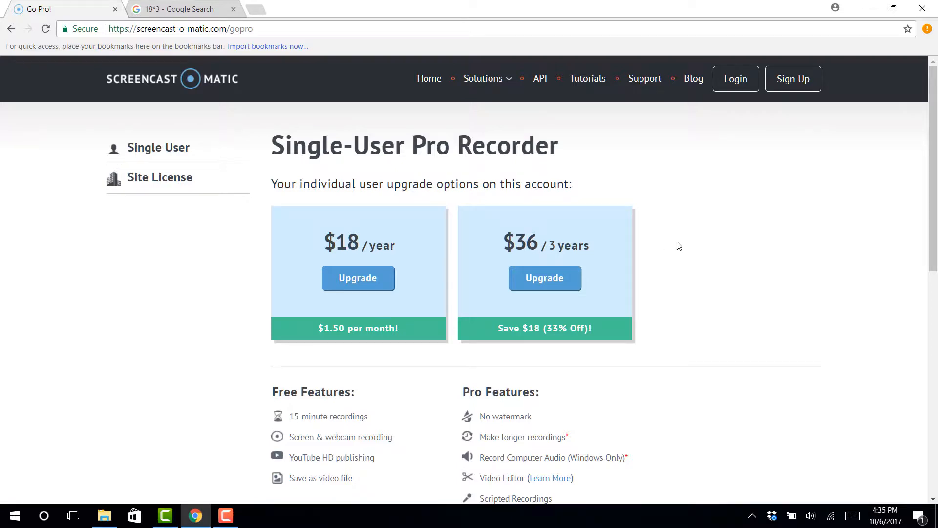
{"action": "mouse_move", "coordinate": [704, 253]}
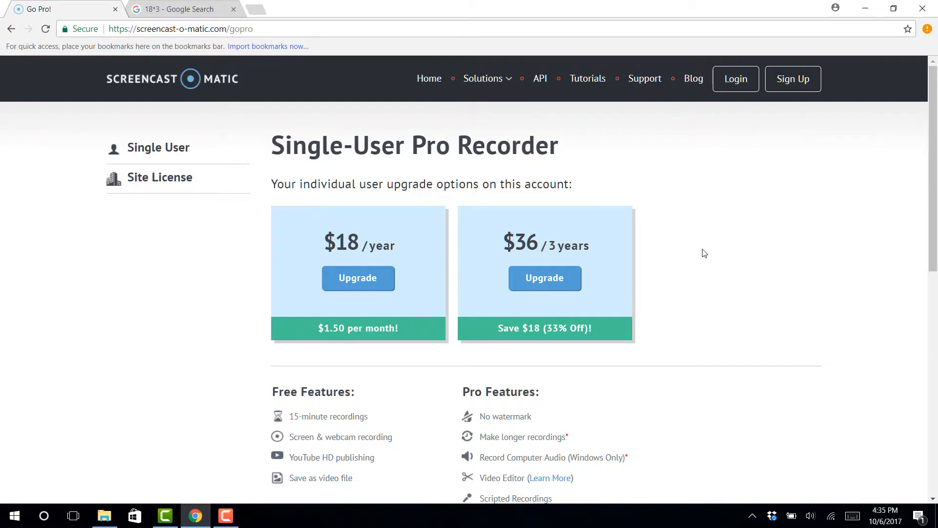
Step: Scroll the Go Pro page down through the Free Features and Pro Features lists
{"action": "scroll", "scroll_direction": "down", "scroll_amount": 3}
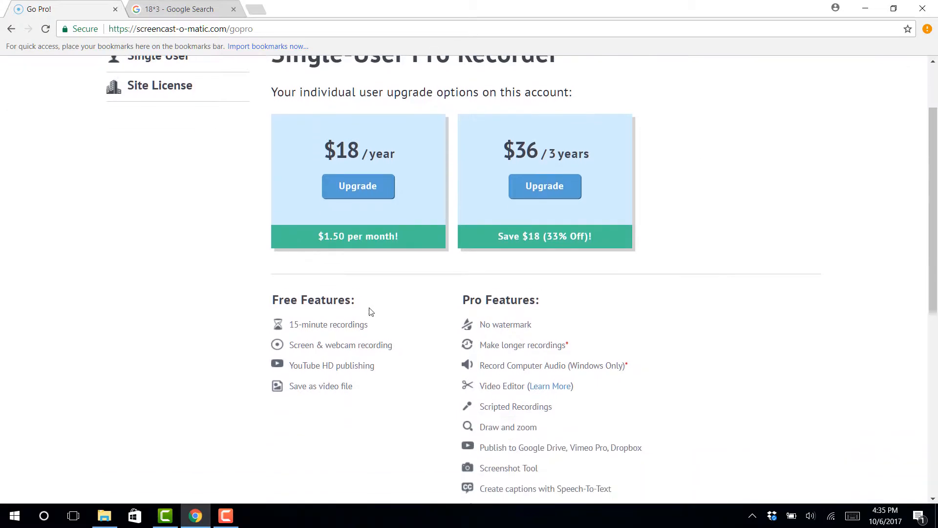
{"action": "mouse_move", "coordinate": [437, 304]}
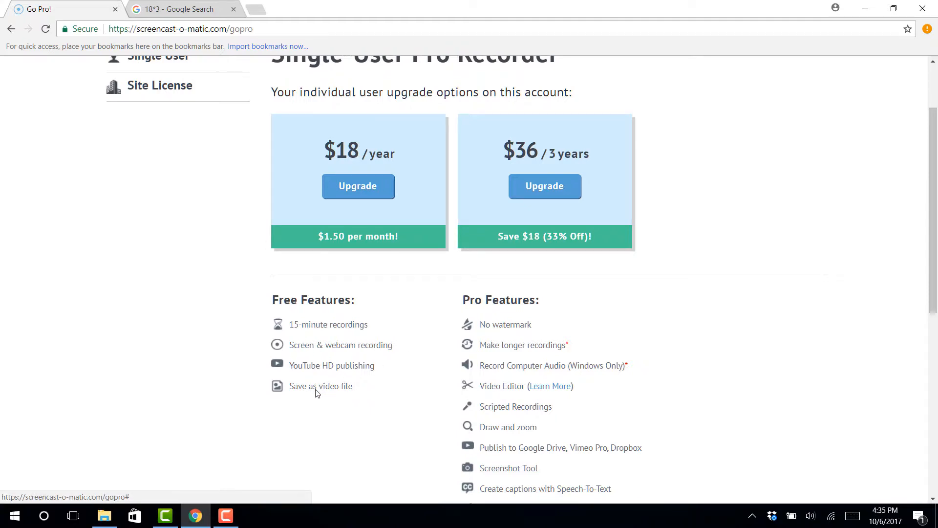
{"action": "mouse_move", "coordinate": [745, 311]}
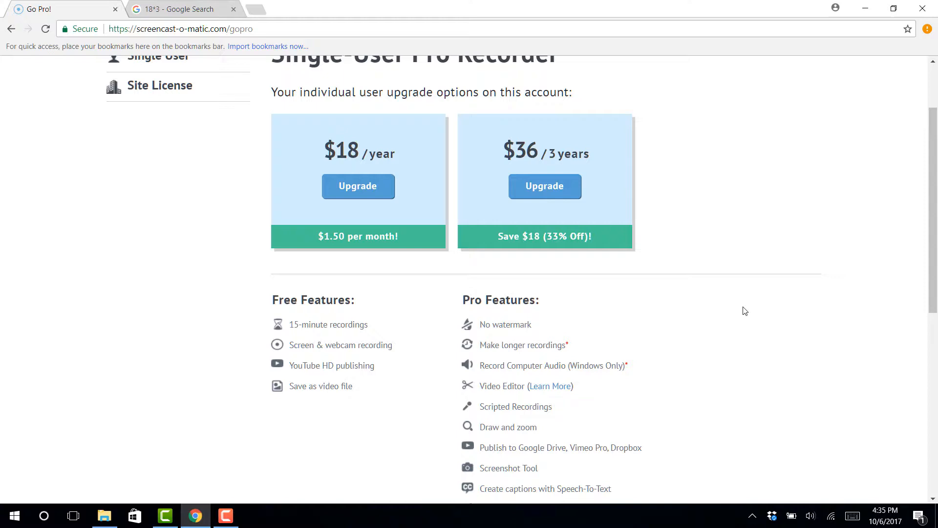
{"action": "scroll", "scroll_direction": "down", "scroll_amount": 3}
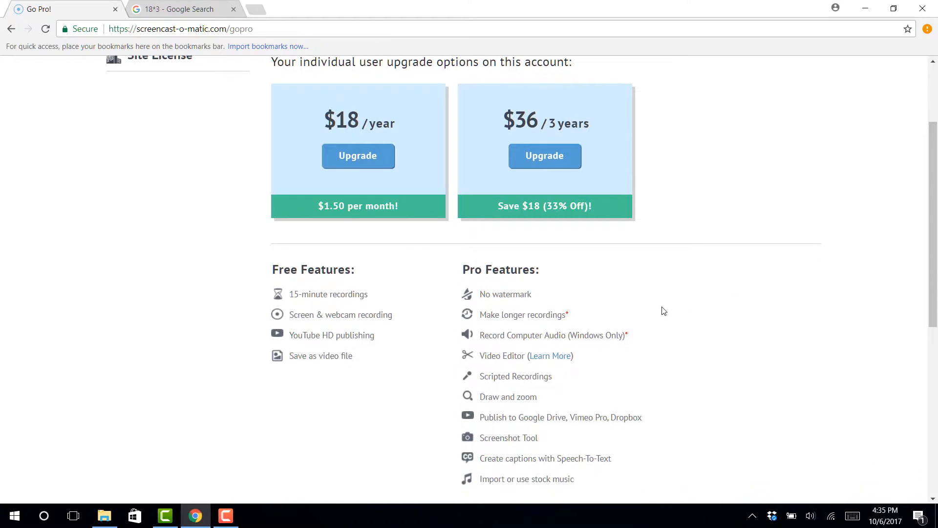
{"action": "scroll", "scroll_direction": "down", "scroll_amount": 3}
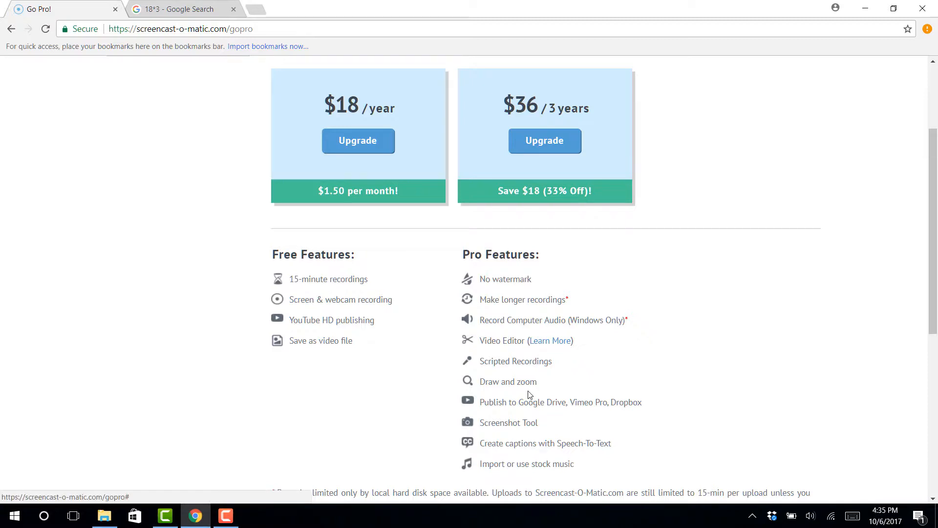
{"action": "scroll", "scroll_direction": "down", "scroll_amount": 3}
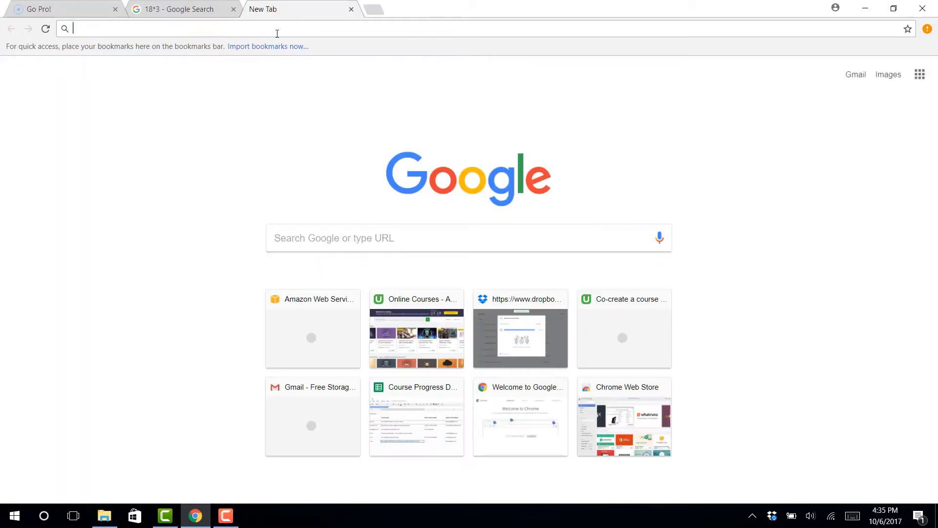
Step: Search 'how to cut using screen cast o matic', open the YouTube trimming tutorial, then return to Go Pro
{"action": "type", "text": "how to cut us"}
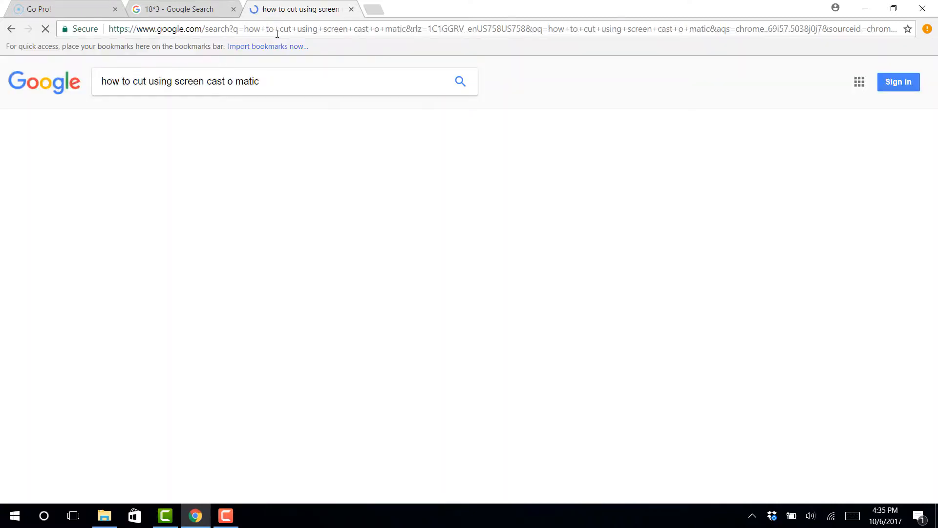
{"action": "left_click", "coordinate": [268, 213]}
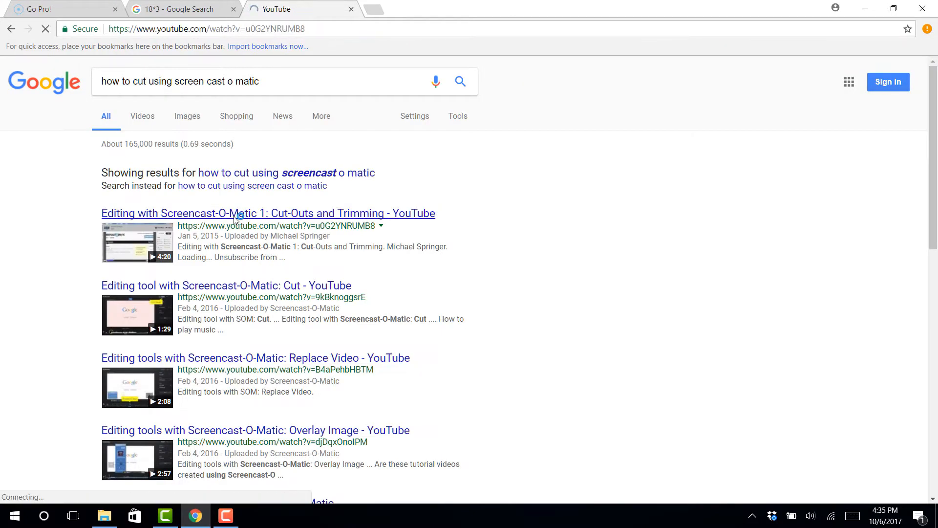
{"action": "left_click", "coordinate": [267, 213]}
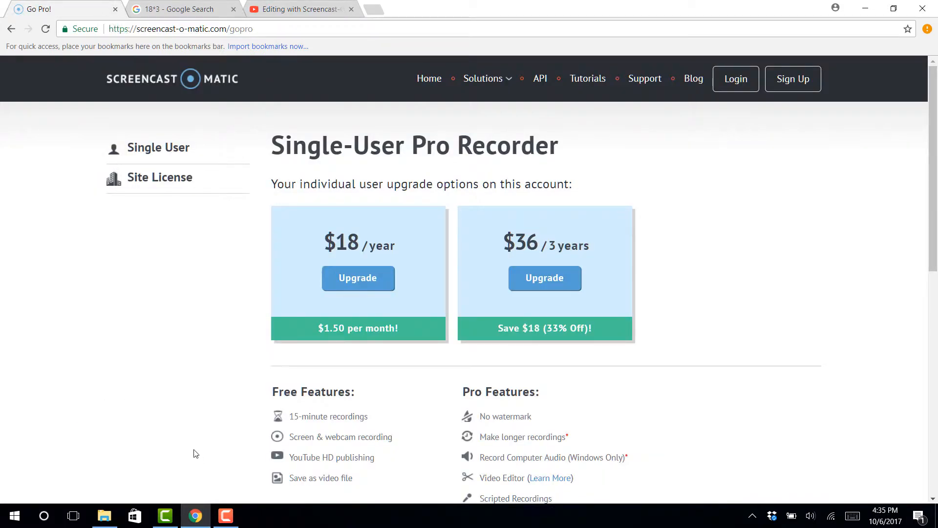
{"action": "mouse_move", "coordinate": [173, 450]}
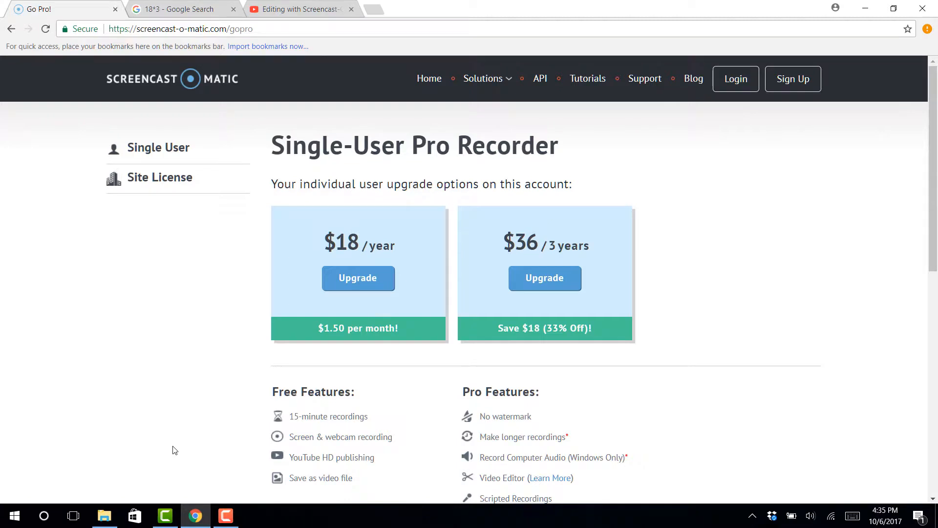
Step: Launch the Screencast-O-Matic app from the taskbar, showing its 11-recording library
{"action": "left_click", "coordinate": [14, 515]}
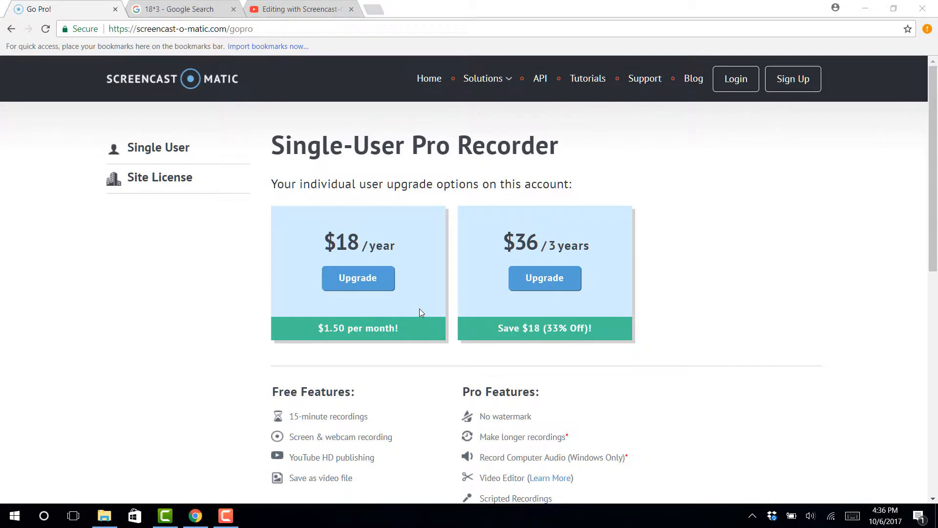
{"action": "left_click", "coordinate": [256, 515]}
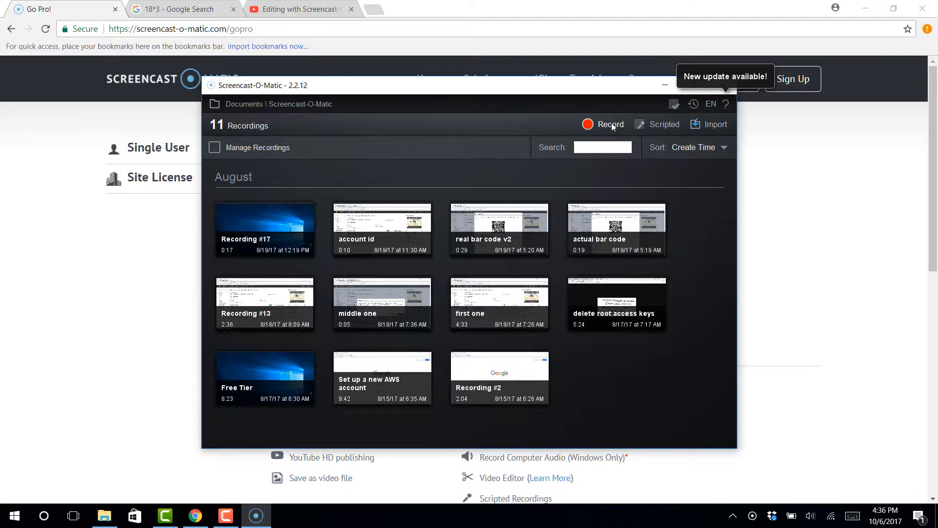
Step: Start a new recording set to Screen only, webcam off, over the pricing page
{"action": "left_click", "coordinate": [610, 125]}
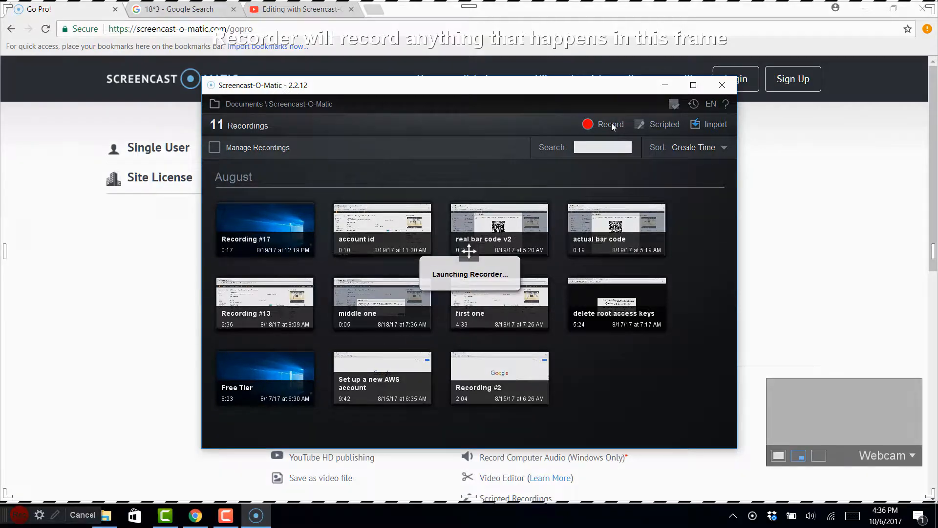
{"action": "left_click", "coordinate": [609, 125]}
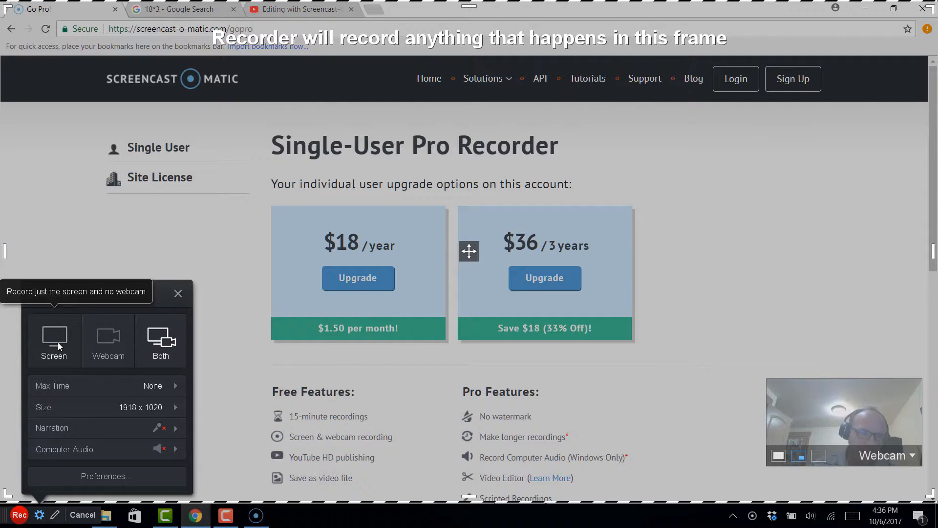
{"action": "mouse_move", "coordinate": [108, 340]}
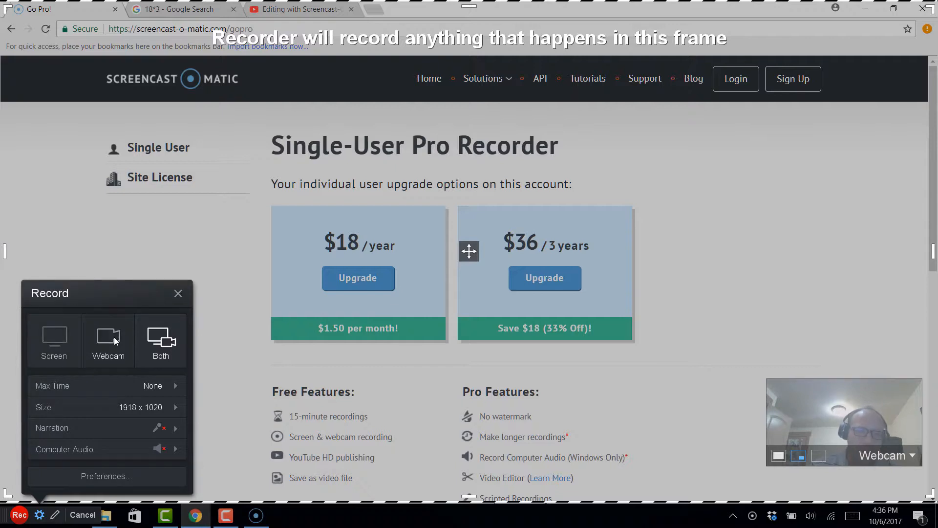
{"action": "mouse_move", "coordinate": [107, 339]}
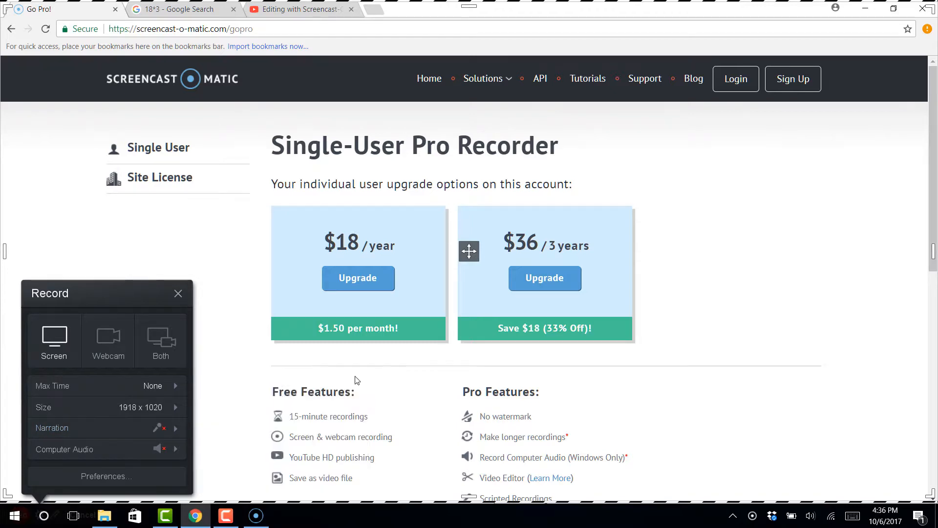
{"action": "mouse_move", "coordinate": [128, 414]}
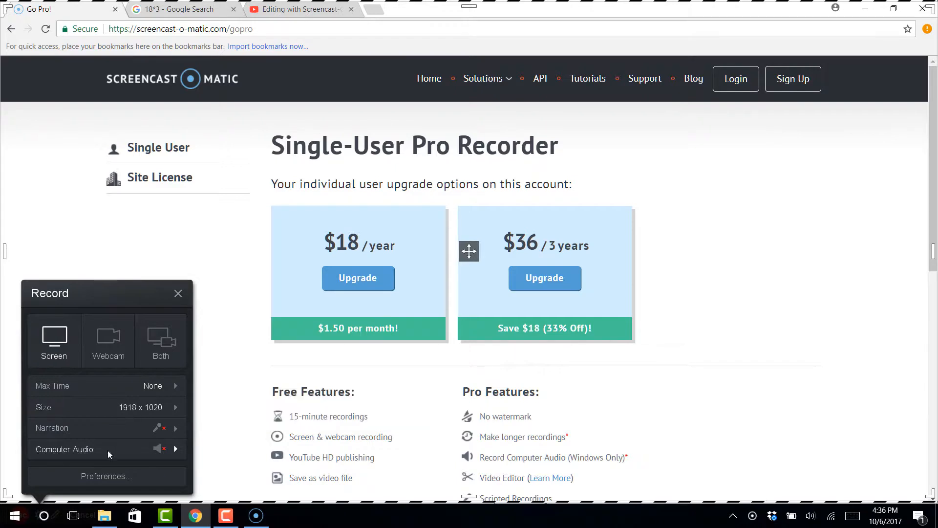
{"action": "mouse_move", "coordinate": [53, 339]}
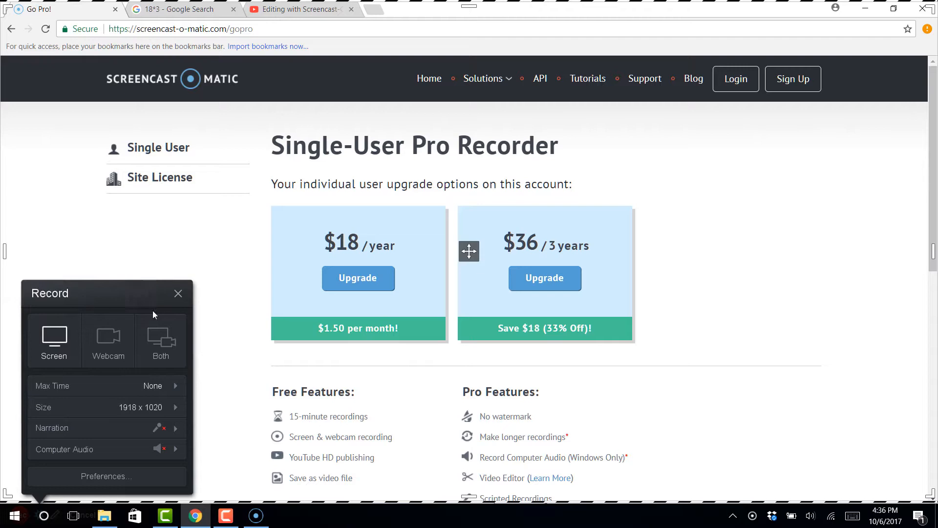
{"action": "mouse_move", "coordinate": [40, 509]}
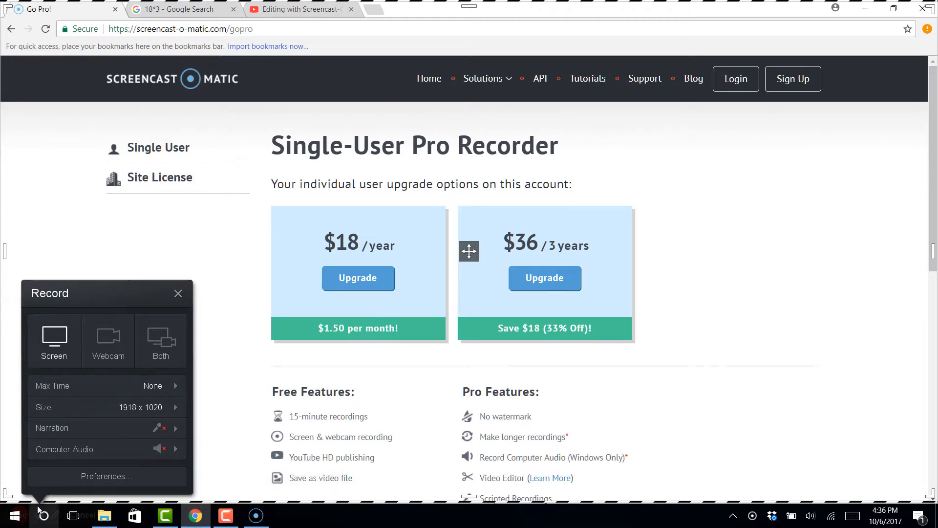
{"action": "mouse_move", "coordinate": [174, 298]}
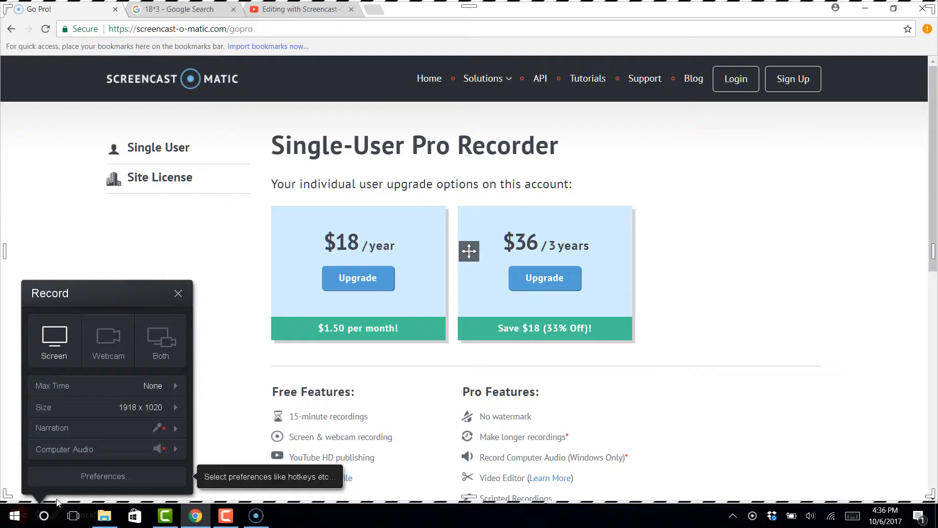
{"action": "left_click", "coordinate": [177, 293]}
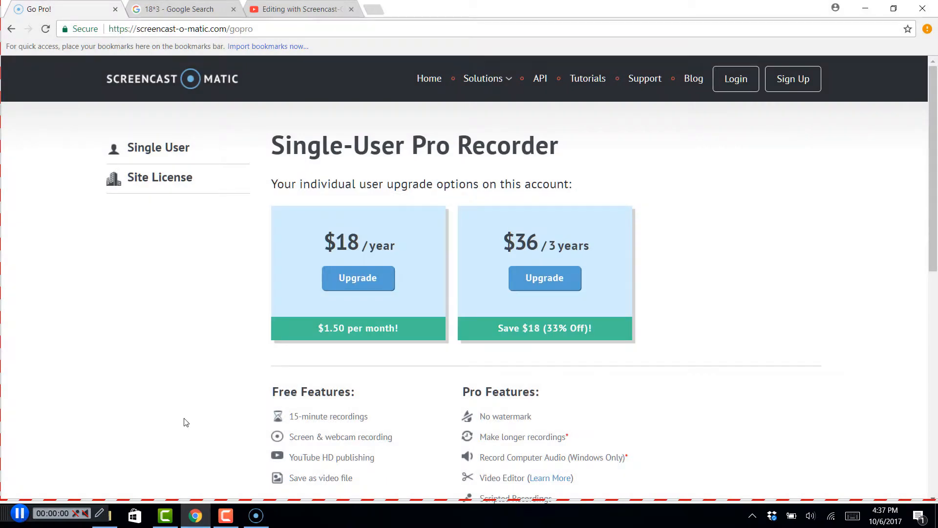
{"action": "mouse_move", "coordinate": [260, 311]}
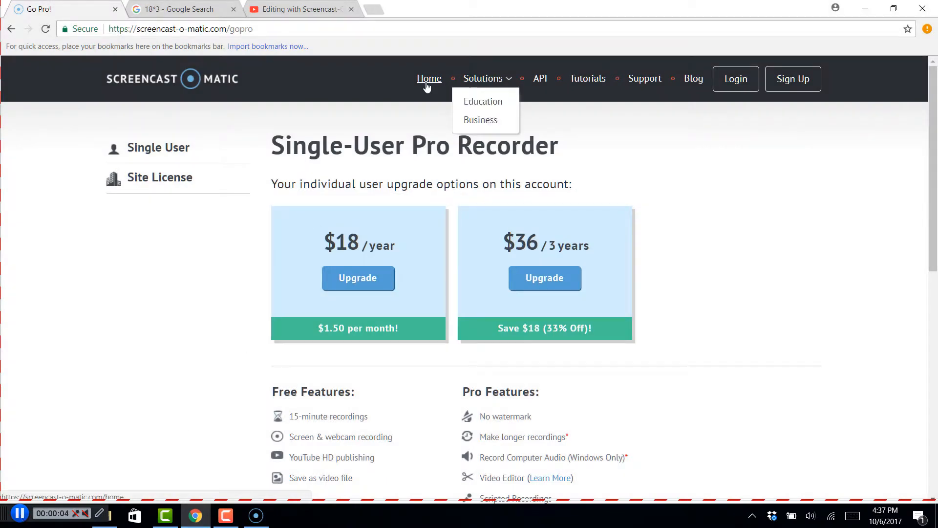
Step: Return to the website's home page, then stop the 11-second capture as Recording #18
{"action": "left_click", "coordinate": [429, 78]}
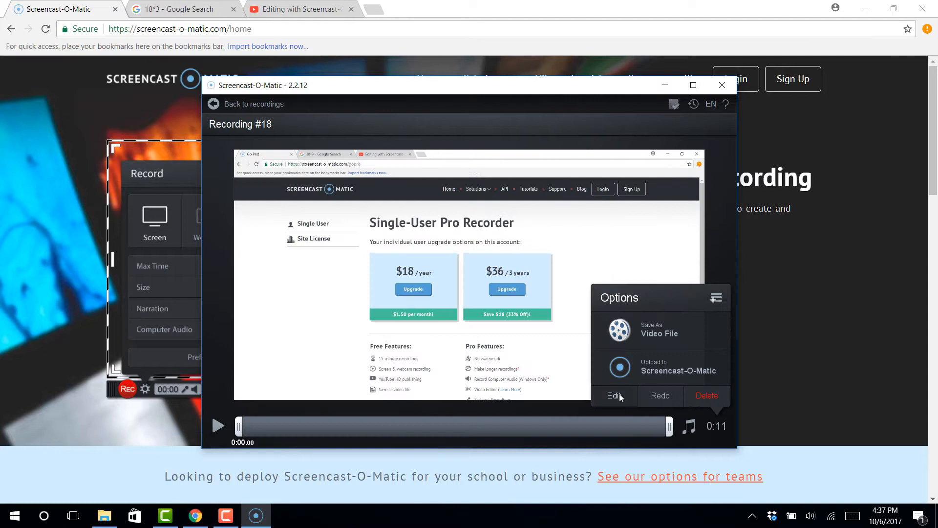
Step: Edit Recording #18 in the maximized video editor and play it to preview
{"action": "left_click", "coordinate": [612, 395]}
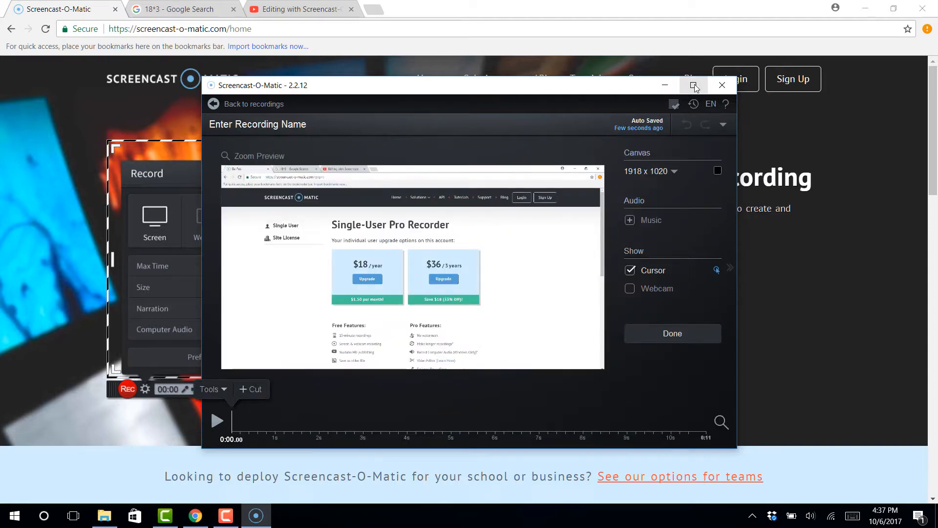
{"action": "left_click", "coordinate": [693, 85]}
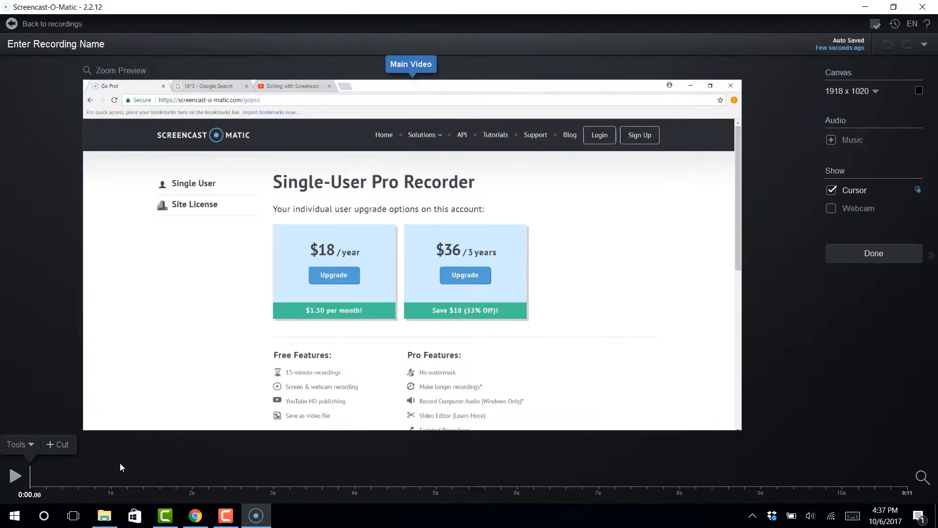
{"action": "left_click", "coordinate": [14, 475]}
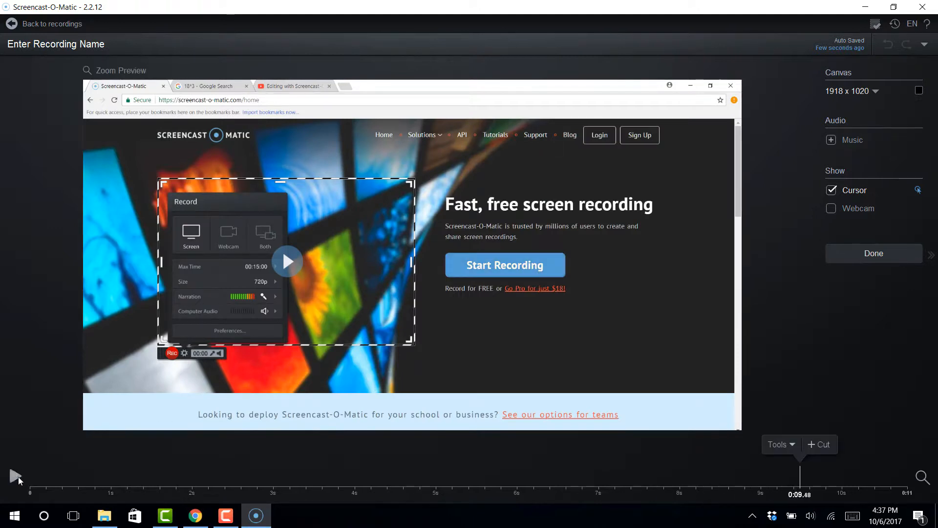
{"action": "mouse_move", "coordinate": [328, 487]}
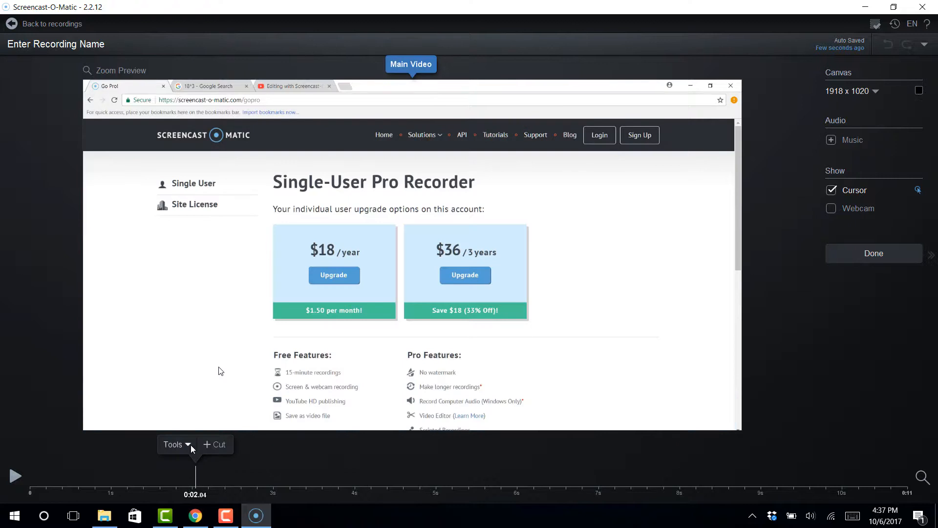
Step: Add a 5.00-sec Blur overlay over the $18 price card from about 2 seconds and confirm it
{"action": "left_click", "coordinate": [175, 444]}
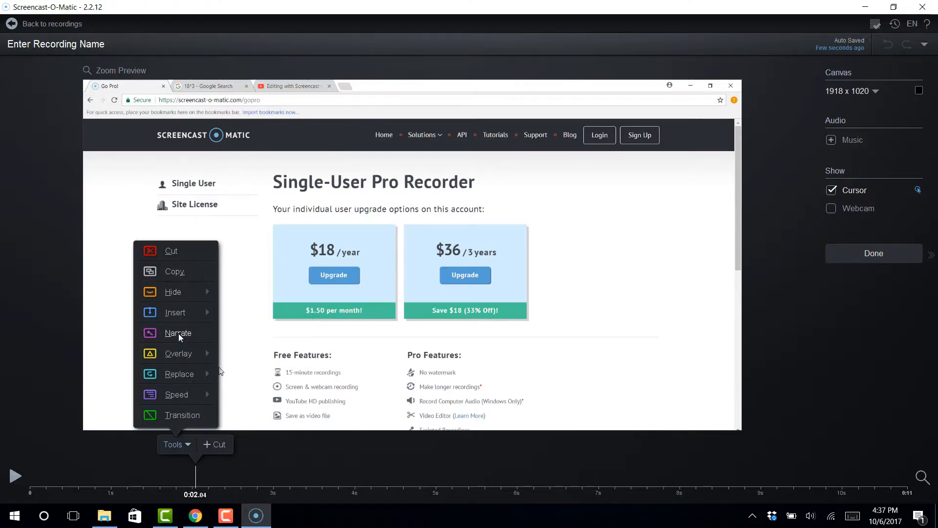
{"action": "left_click", "coordinate": [178, 352]}
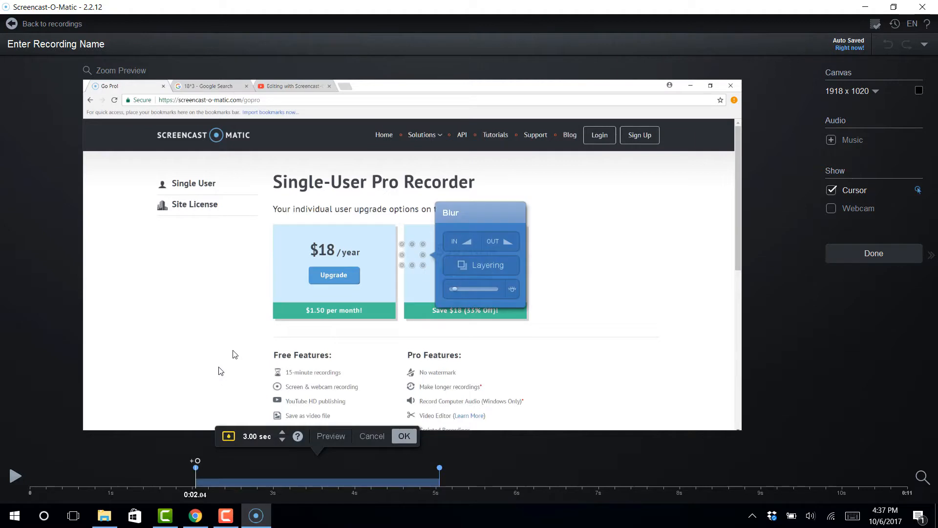
{"action": "left_click", "coordinate": [403, 436]}
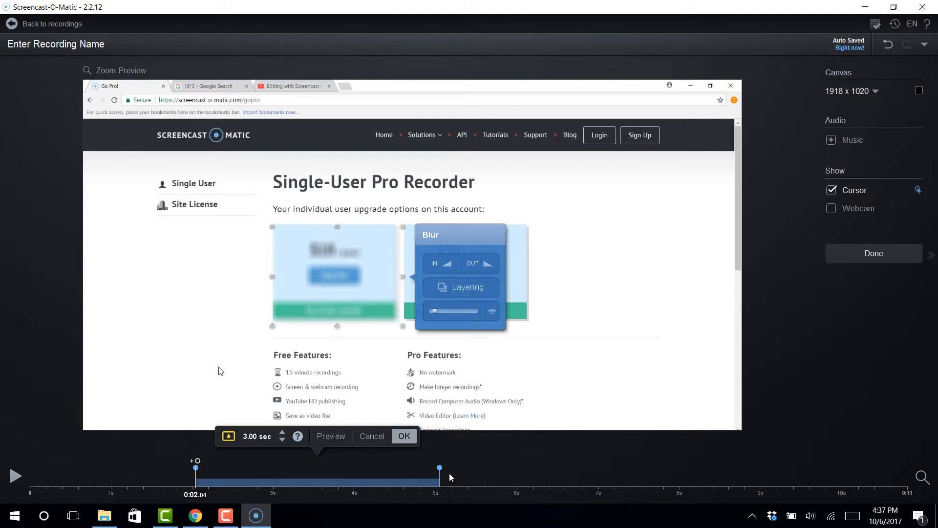
{"action": "left_click_drag", "start_coordinate": [440, 467], "coordinate": [601, 467]}
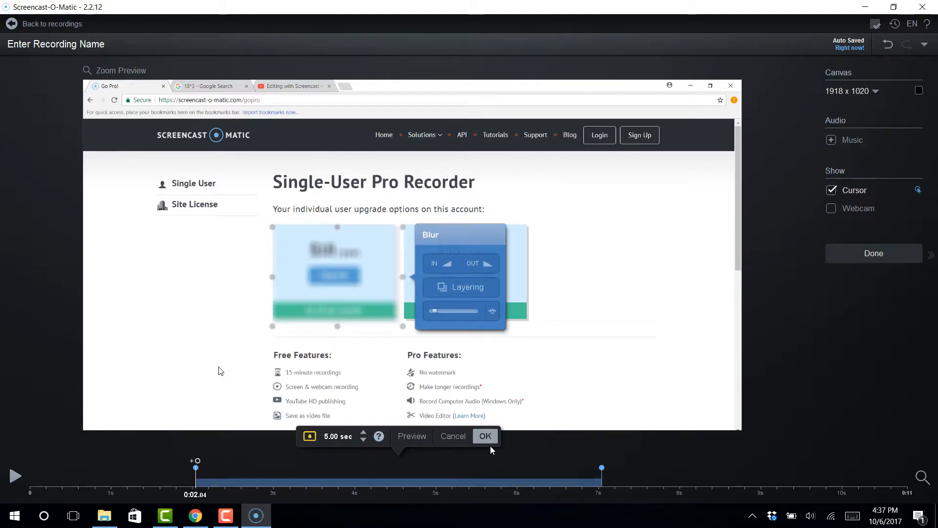
{"action": "left_click", "coordinate": [485, 436]}
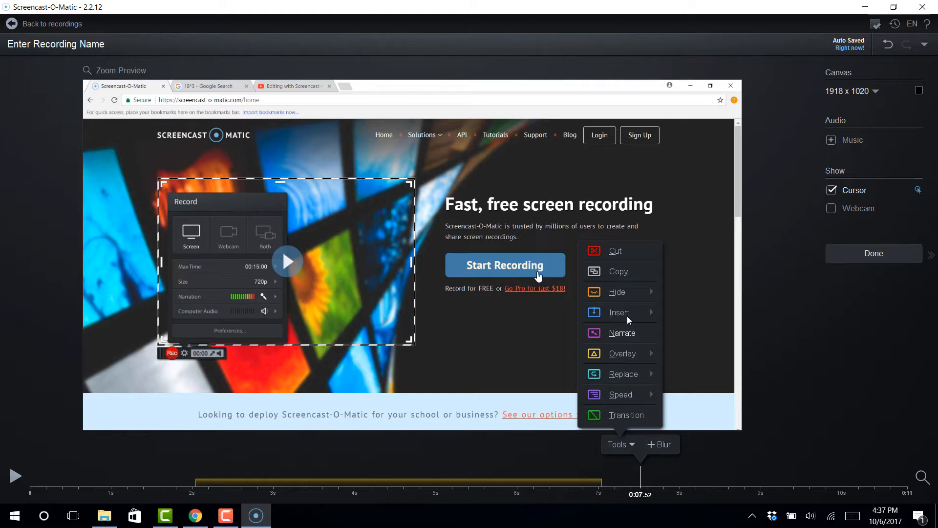
Step: Cut the short stretch after the blur, shortening the timeline to about 10 seconds
{"action": "left_click", "coordinate": [615, 250]}
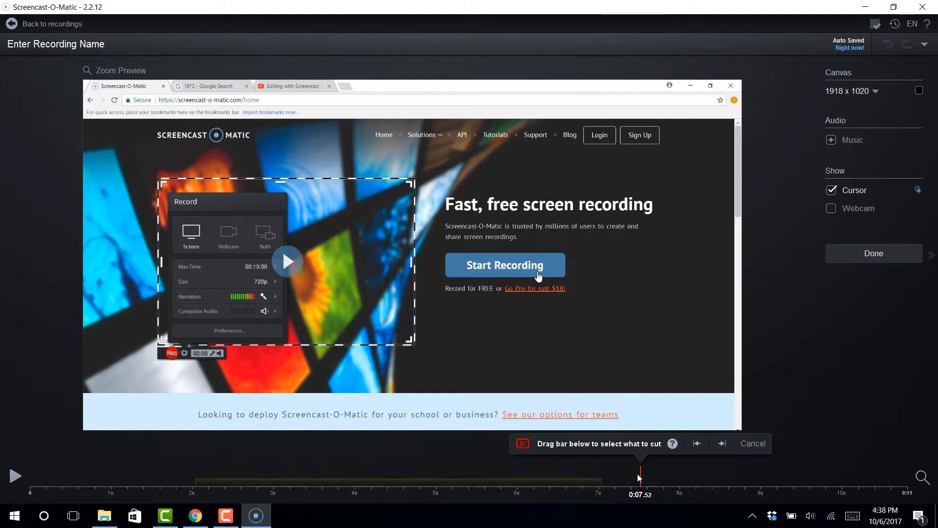
{"action": "left_click_drag", "start_coordinate": [639, 475], "coordinate": [758, 475]}
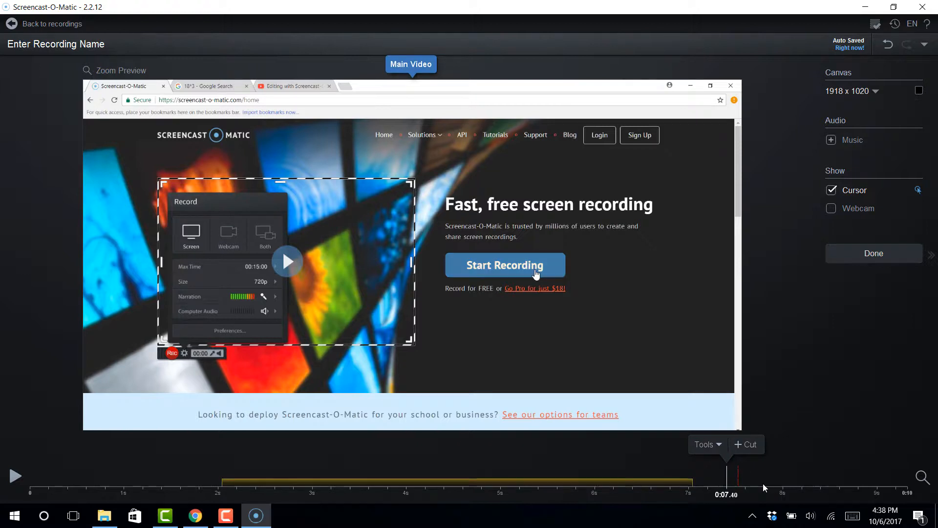
{"action": "mouse_move", "coordinate": [258, 424]}
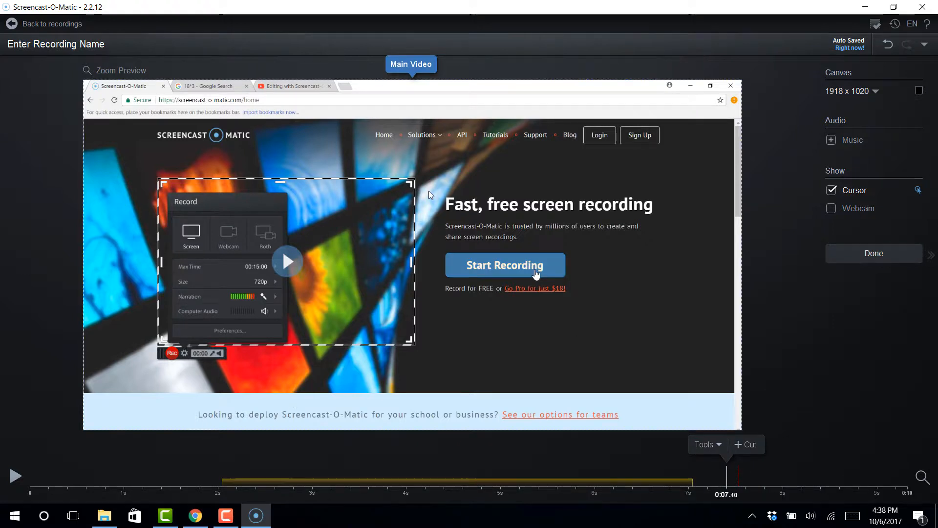
{"action": "mouse_move", "coordinate": [831, 212]}
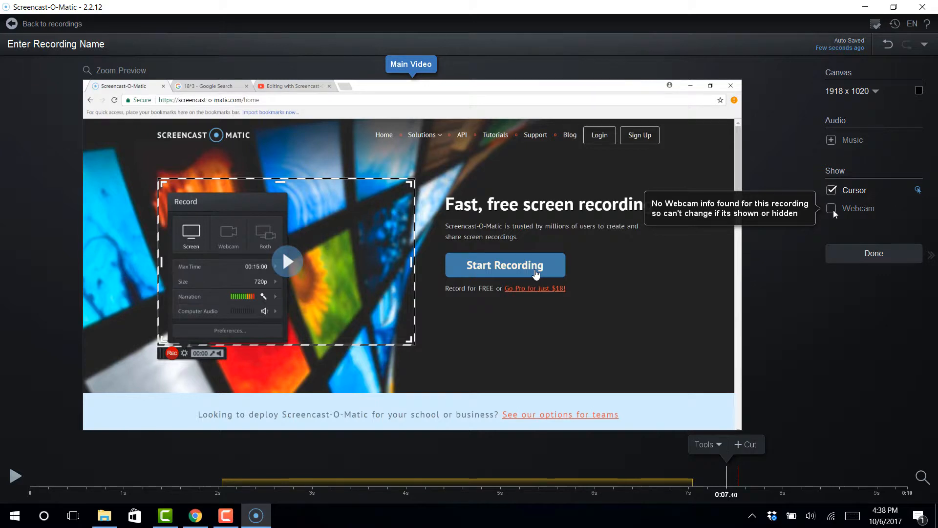
{"action": "mouse_move", "coordinate": [728, 187]}
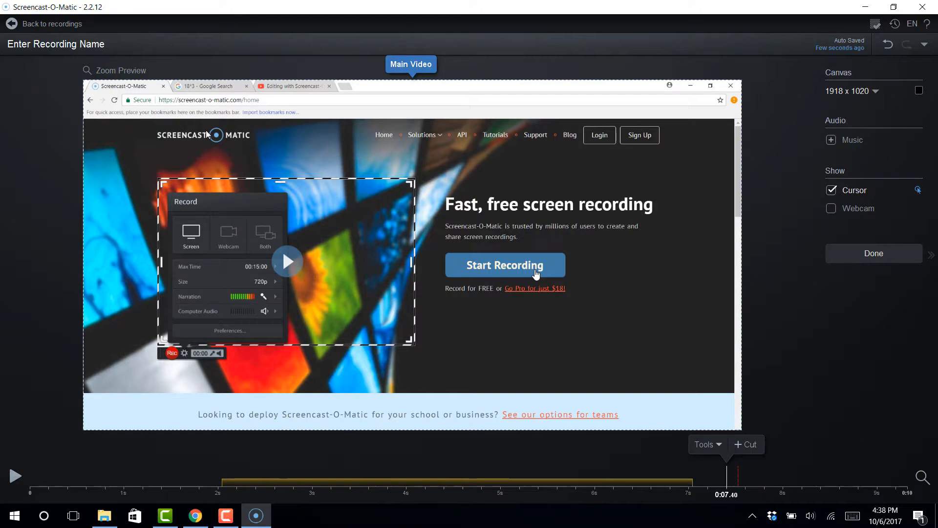
{"action": "mouse_move", "coordinate": [186, 79]}
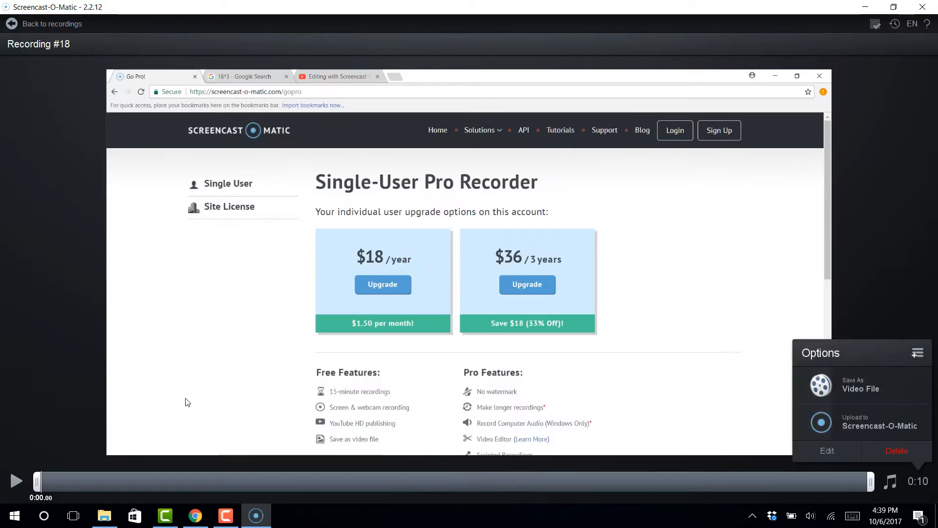
{"action": "mouse_move", "coordinate": [710, 308]}
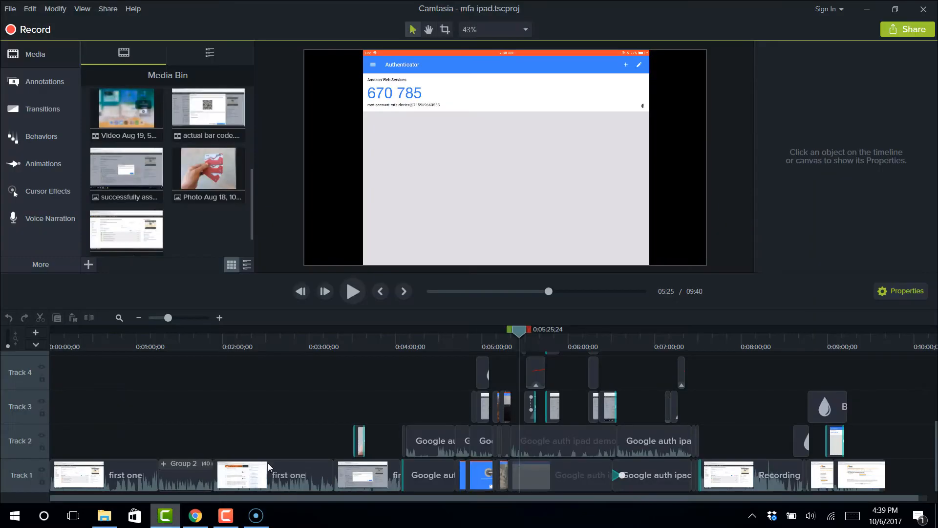
Step: Scrub the timeline to around 5:36 and select the red Sketch Motion annotation on Track 4
{"action": "left_click", "coordinate": [207, 167]}
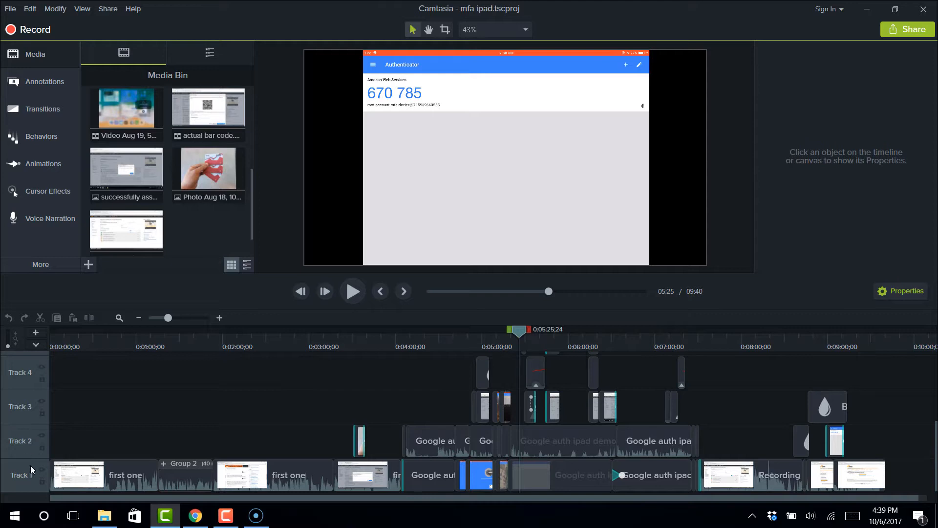
{"action": "mouse_move", "coordinate": [254, 335]}
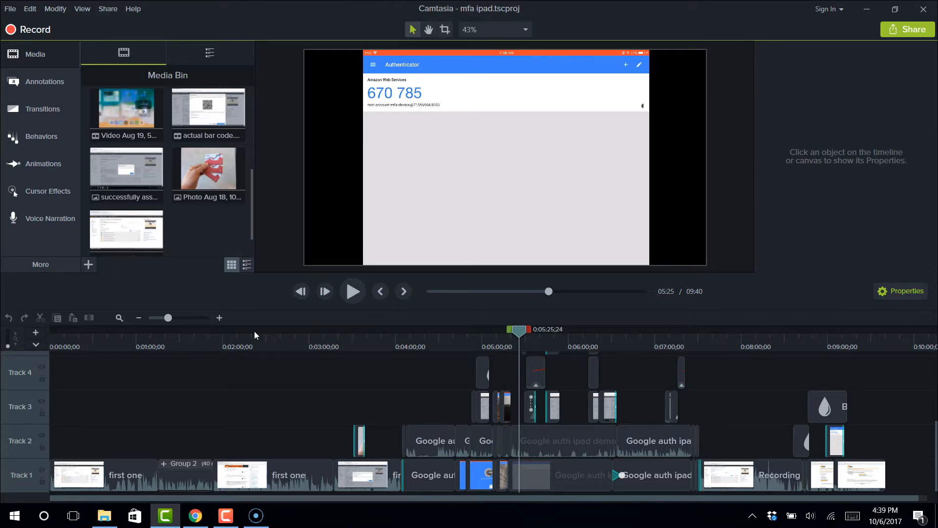
{"action": "left_click", "coordinate": [253, 329]}
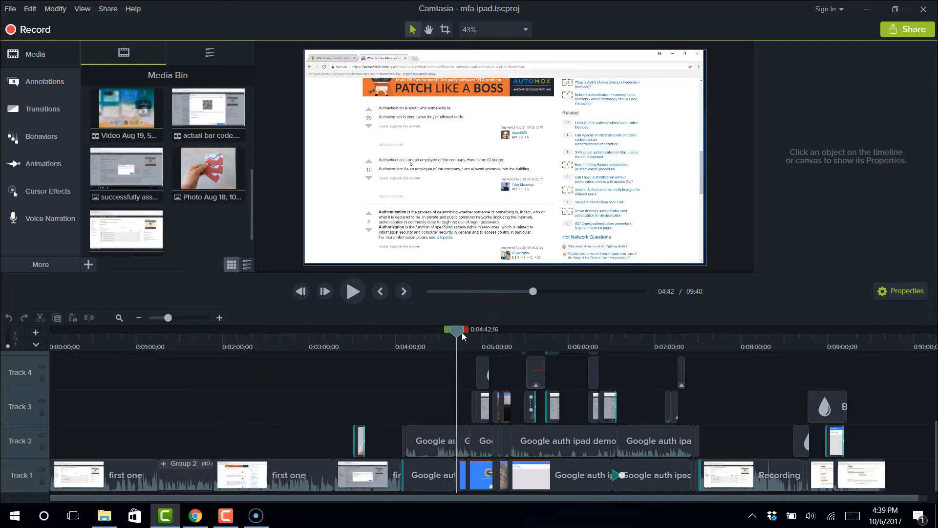
{"action": "left_click_drag", "start_coordinate": [456, 329], "coordinate": [489, 329]}
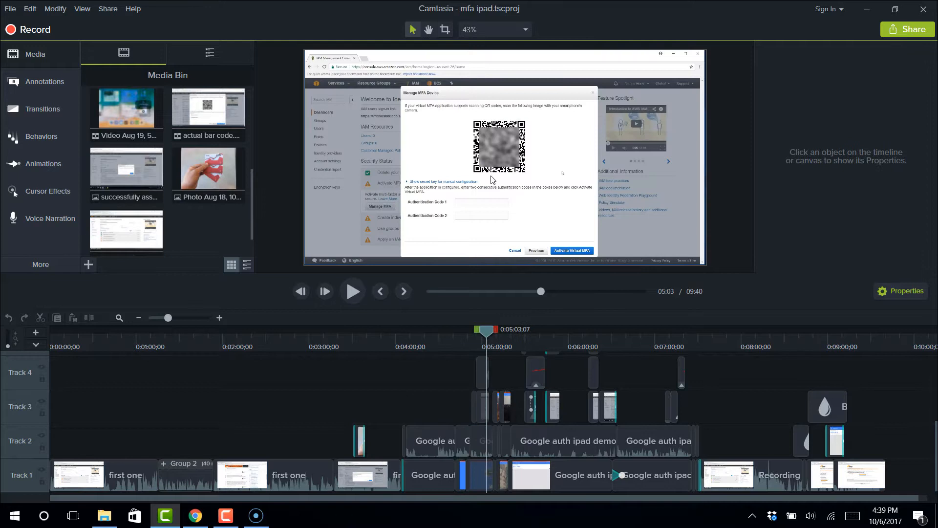
{"action": "mouse_move", "coordinate": [474, 483]}
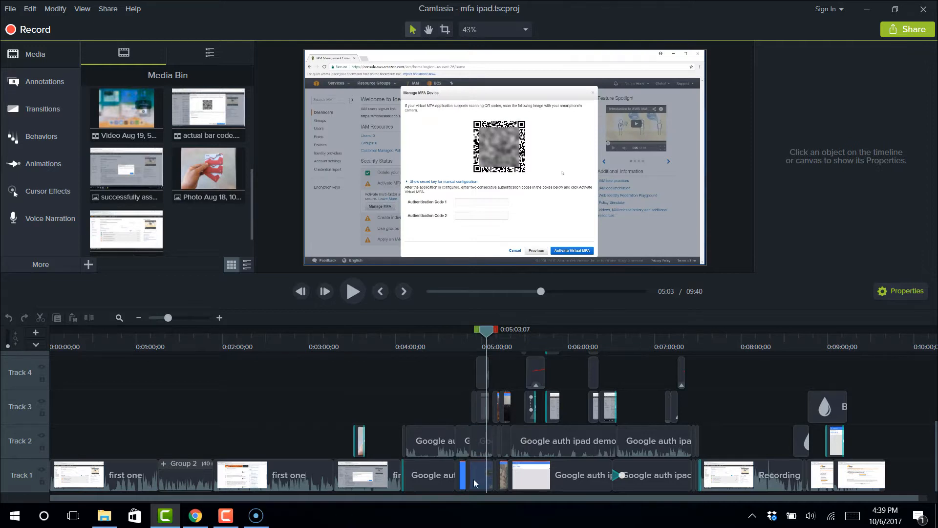
{"action": "mouse_move", "coordinate": [441, 447]}
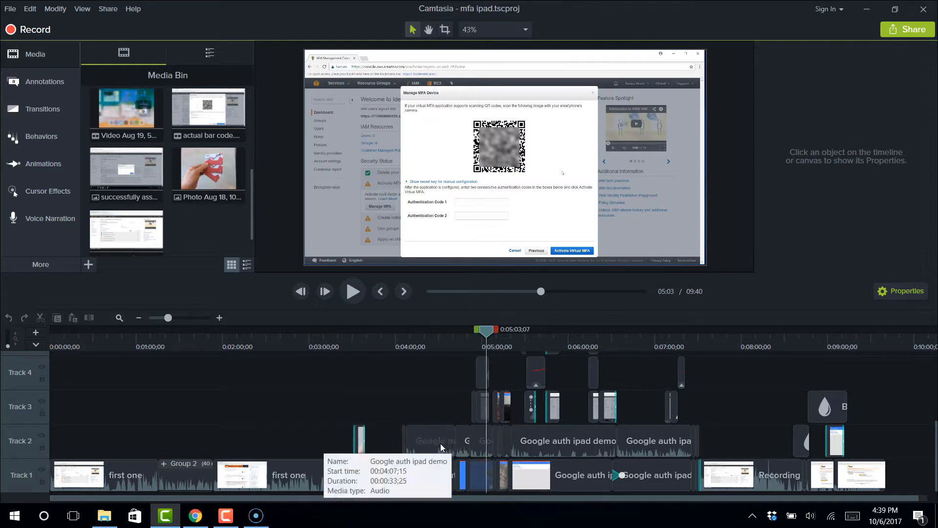
{"action": "left_click", "coordinate": [535, 371]}
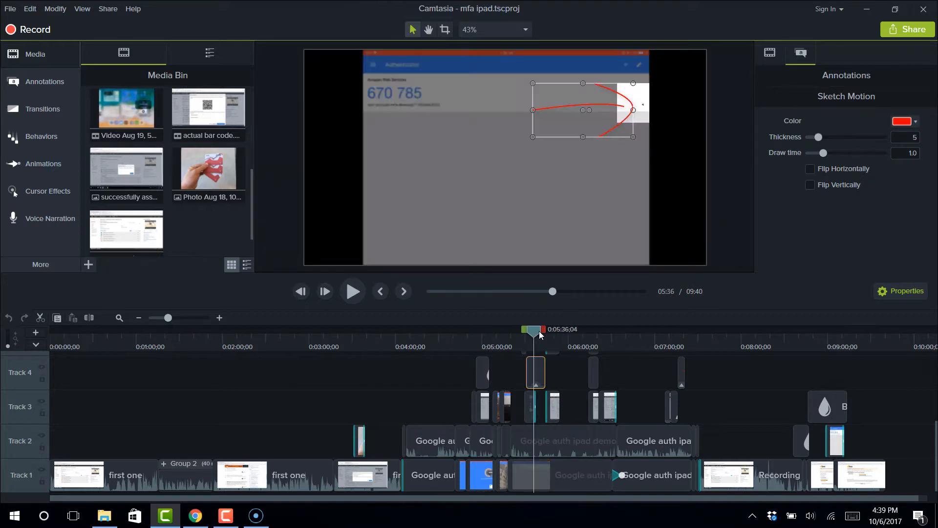
{"action": "mouse_move", "coordinate": [336, 340]}
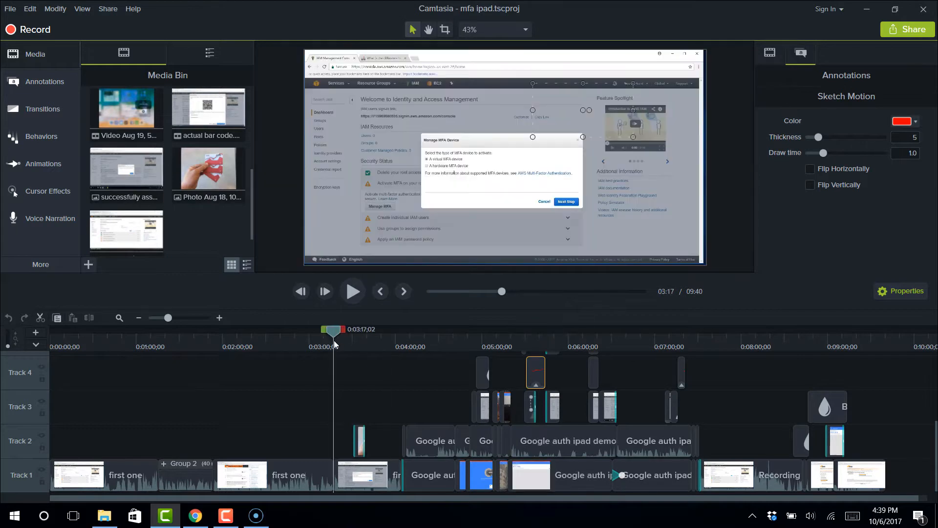
{"action": "left_click", "coordinate": [352, 291]}
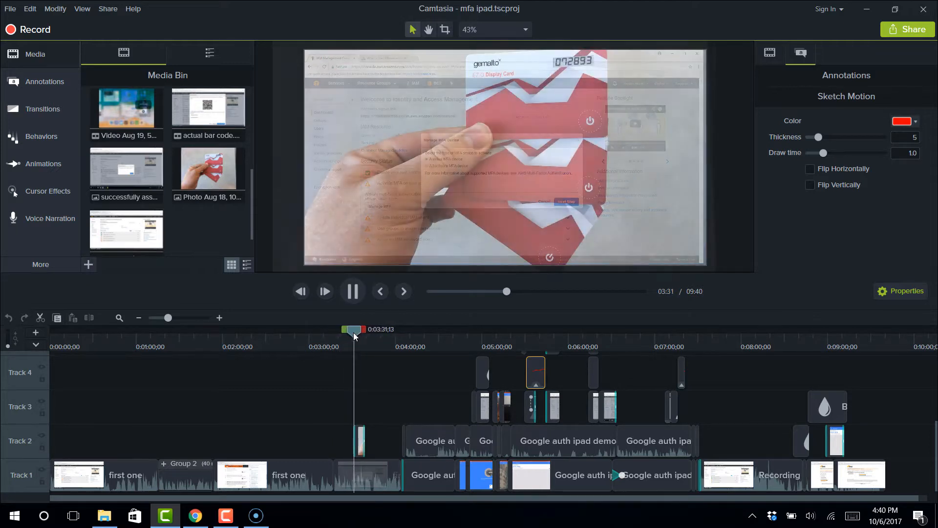
{"action": "left_click", "coordinate": [352, 291]}
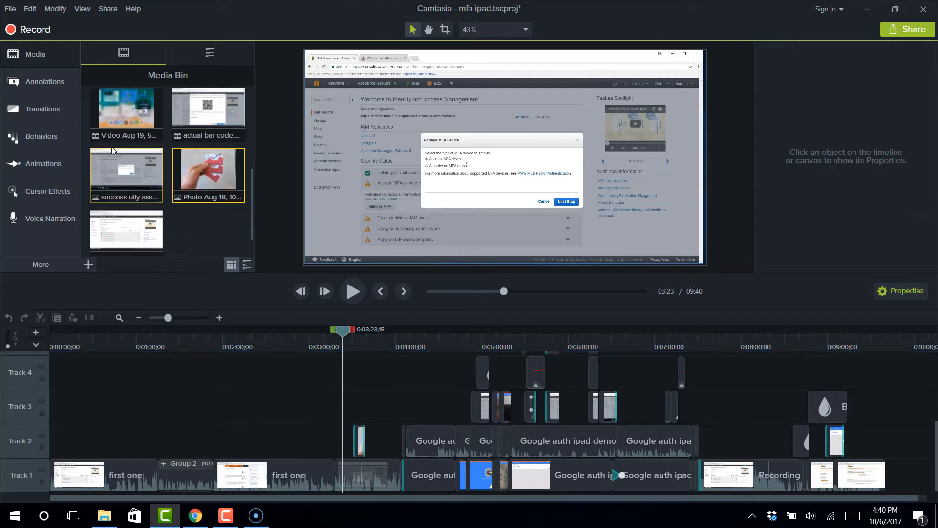
Step: Show the Callouts annotation gallery, glancing at the Behaviors presets in between
{"action": "left_click", "coordinate": [44, 82]}
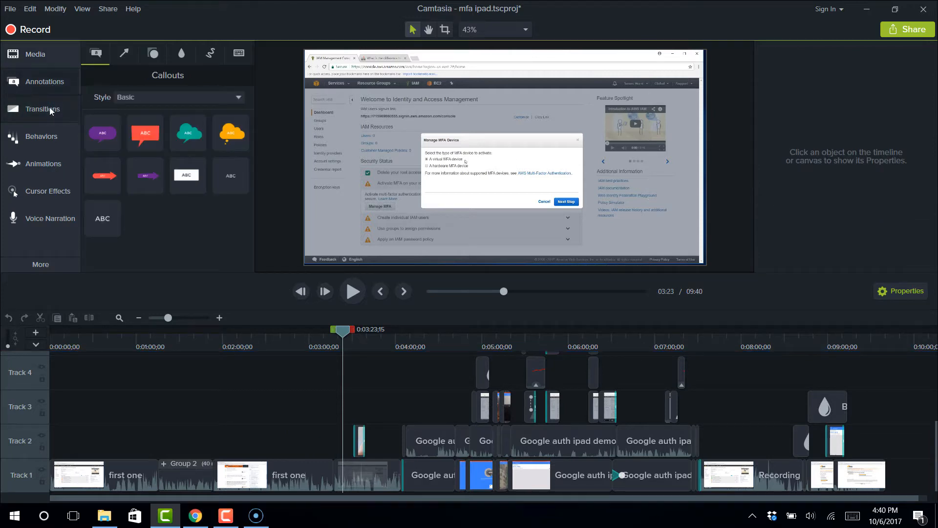
{"action": "left_click", "coordinate": [42, 136]}
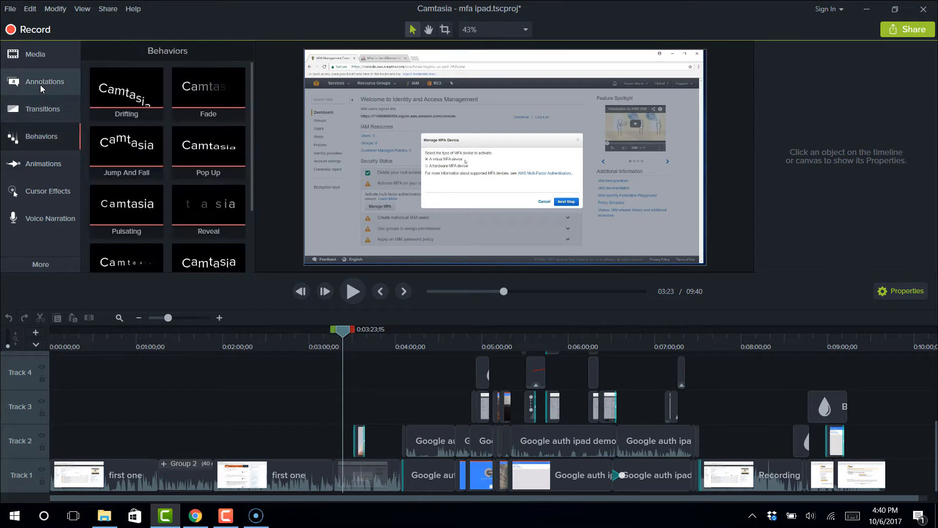
{"action": "left_click", "coordinate": [44, 82]}
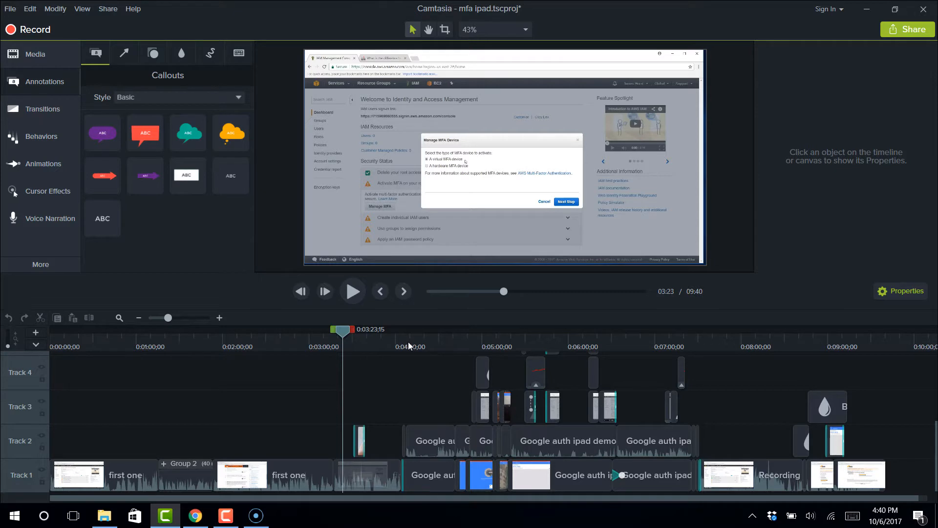
{"action": "mouse_move", "coordinate": [410, 345]}
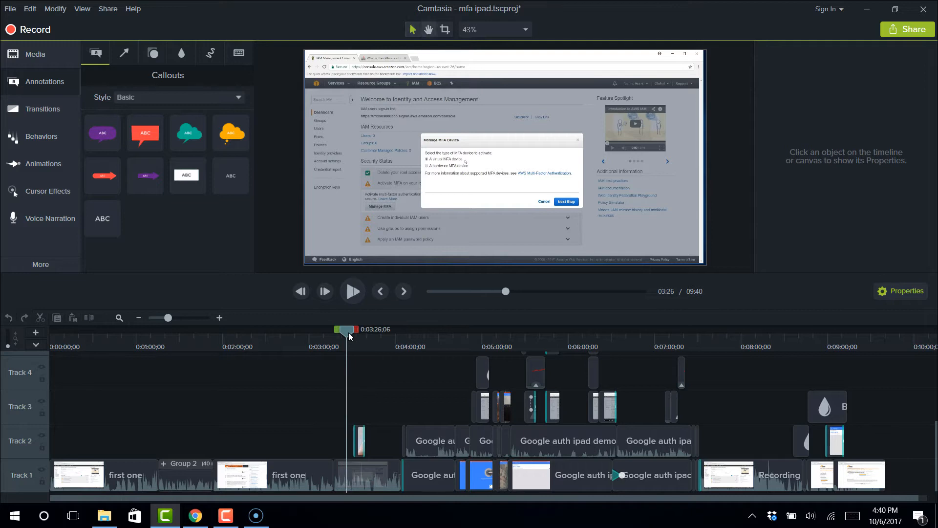
Step: Play the preview from 3:26 and pause it again at about 3:42
{"action": "left_click", "coordinate": [352, 291]}
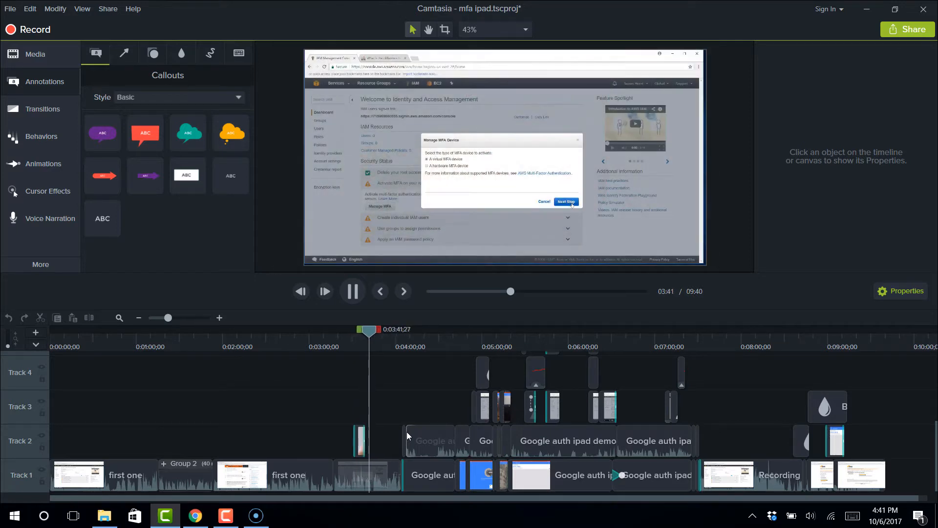
{"action": "left_click", "coordinate": [352, 291]}
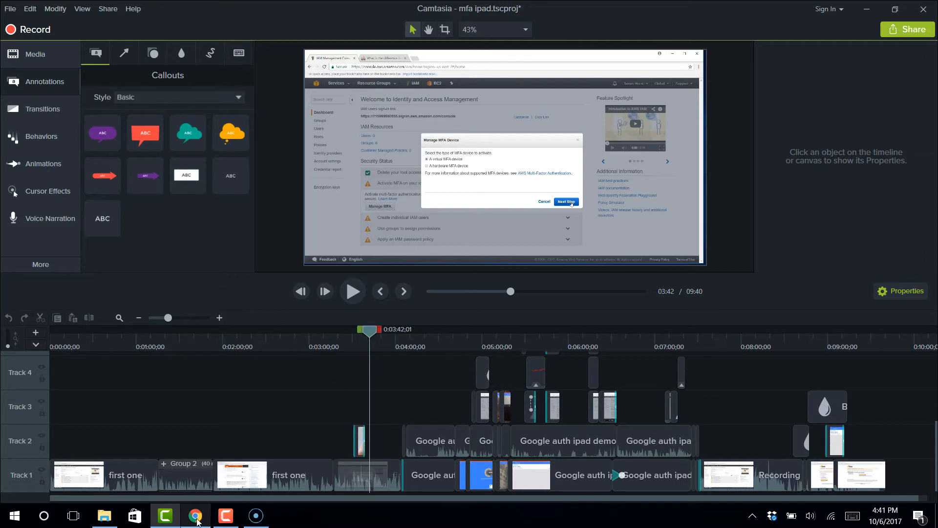
Step: Sign in to the Screencast-O-Matic account in Chrome with the password, reaching My Uploads
{"action": "left_click", "coordinate": [195, 514]}
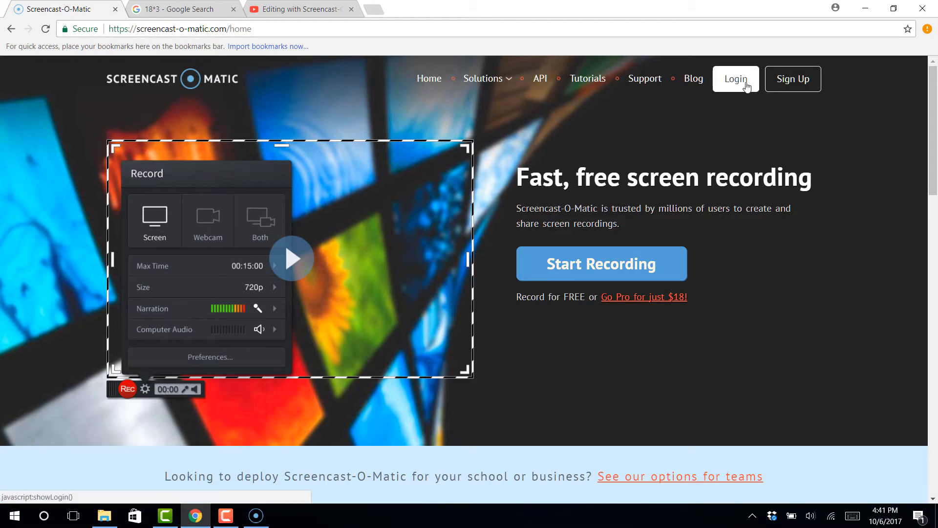
{"action": "left_click", "coordinate": [735, 78]}
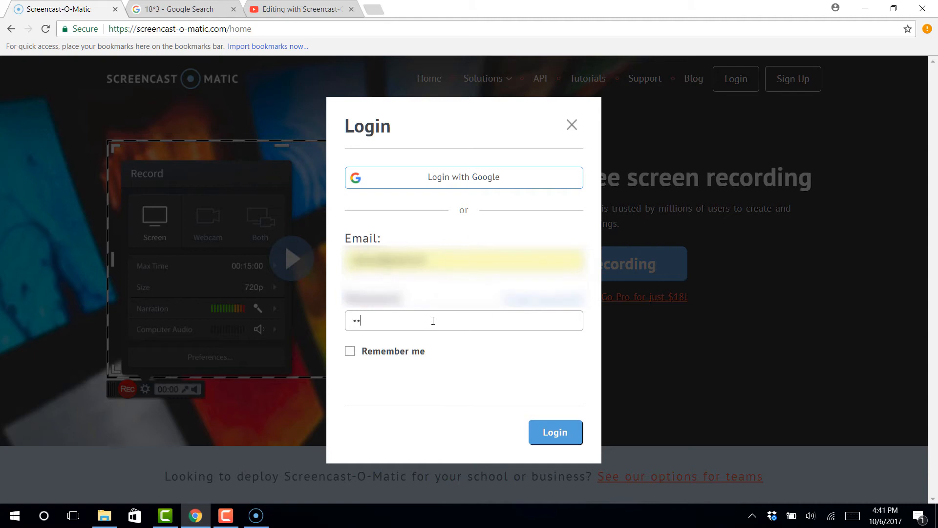
{"action": "type", "text": "password"}
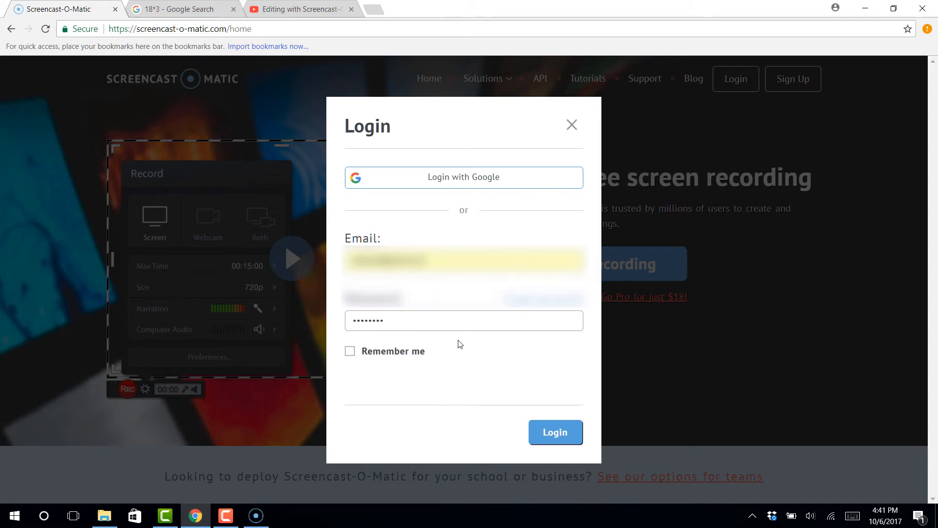
{"action": "left_click", "coordinate": [554, 431]}
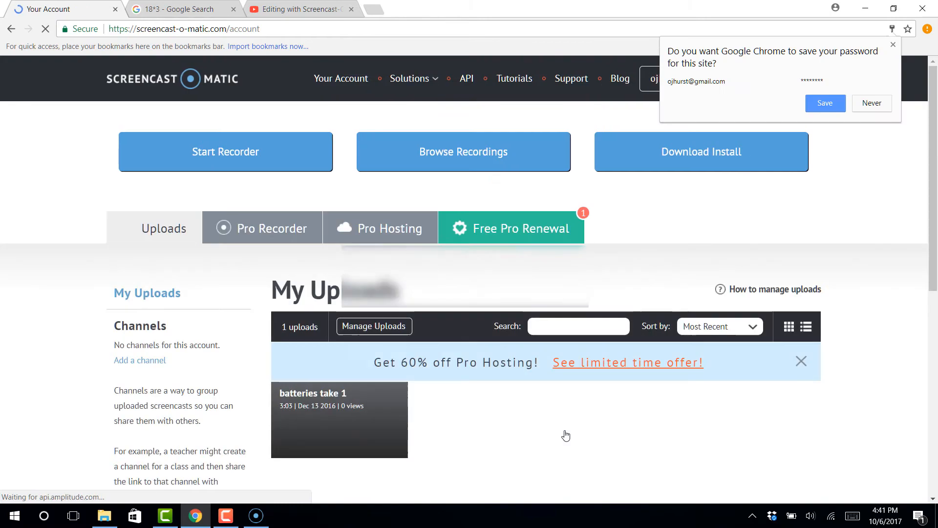
Step: Dismiss the save-password offer and scroll the Free Pro Renewal page to the Share your link field
{"action": "left_click", "coordinate": [522, 228]}
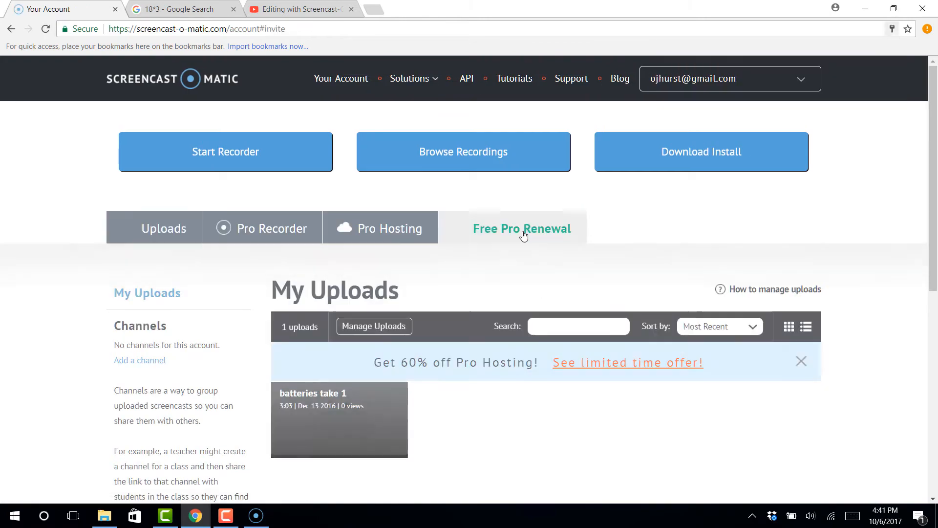
{"action": "left_click", "coordinate": [522, 228]}
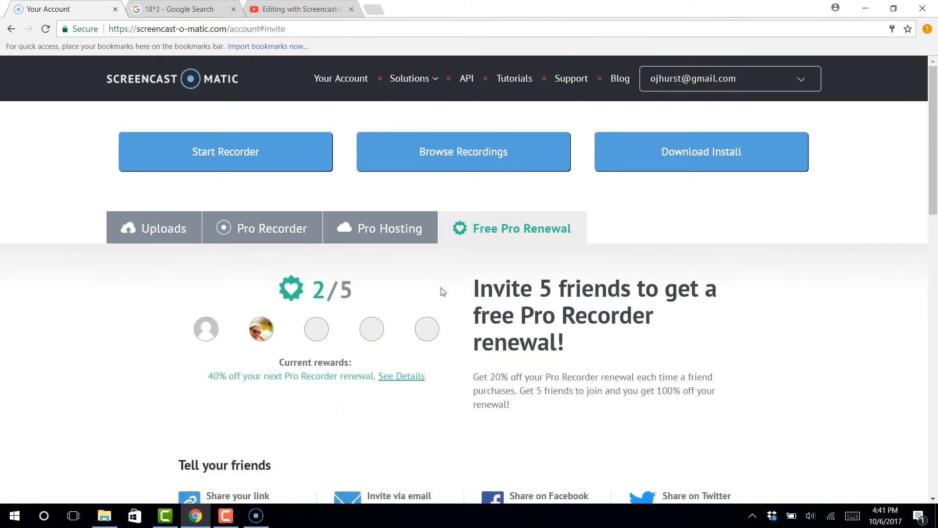
{"action": "mouse_move", "coordinate": [272, 334]}
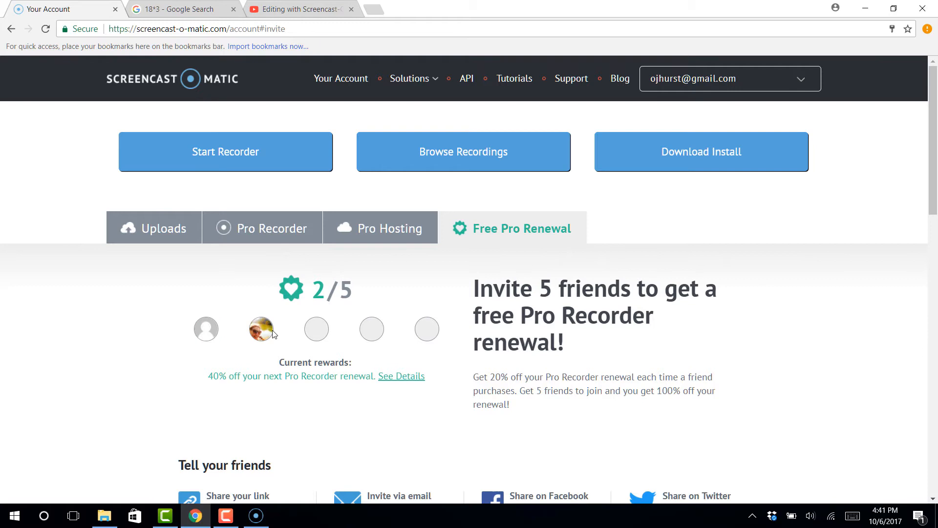
{"action": "scroll", "scroll_direction": "down", "scroll_amount": 3}
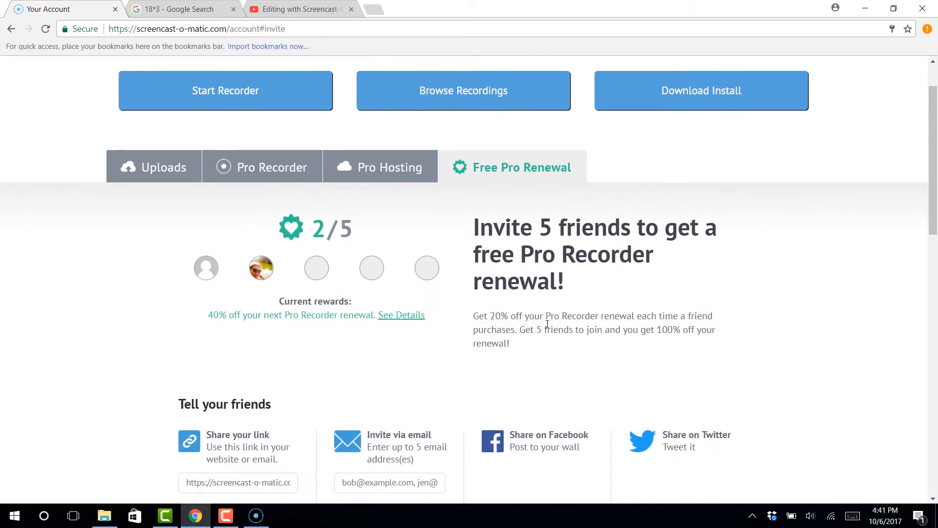
{"action": "scroll", "scroll_direction": "down", "scroll_amount": 3}
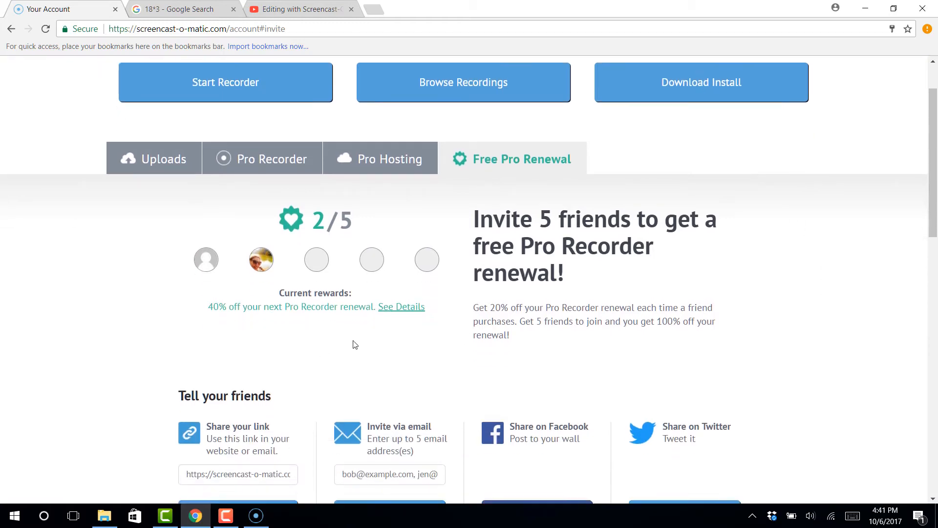
{"action": "scroll", "scroll_direction": "down", "scroll_amount": 3}
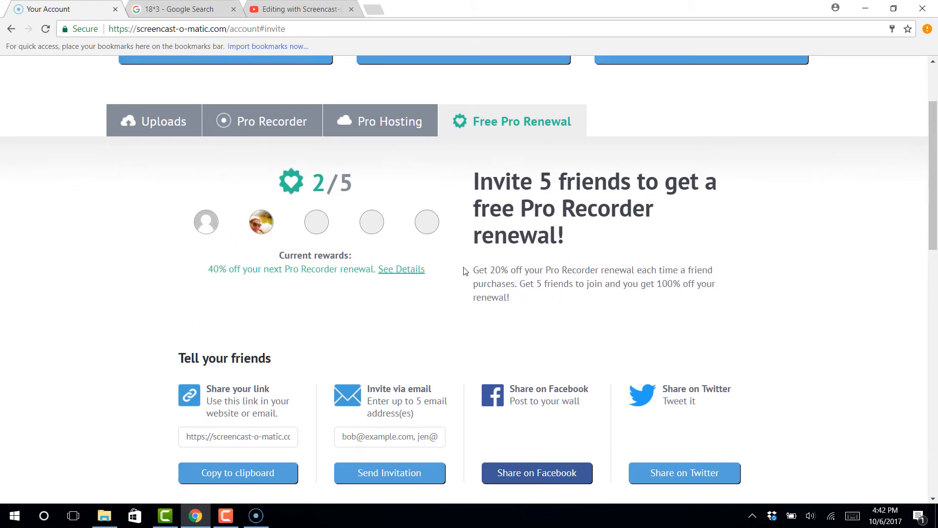
{"action": "scroll", "scroll_direction": "down", "scroll_amount": 3}
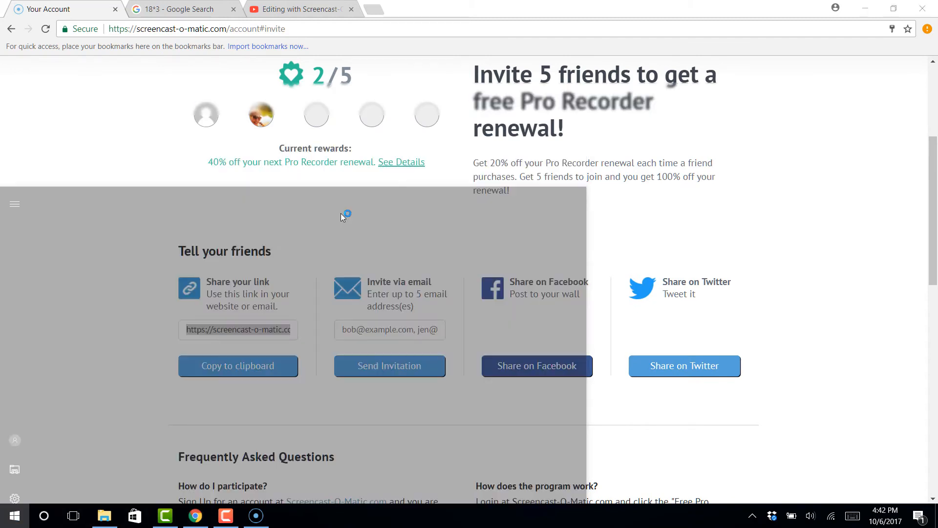
Step: Paste the referral URL onto line 1 of a new Notepad++ tab
{"action": "left_click", "coordinate": [286, 514]}
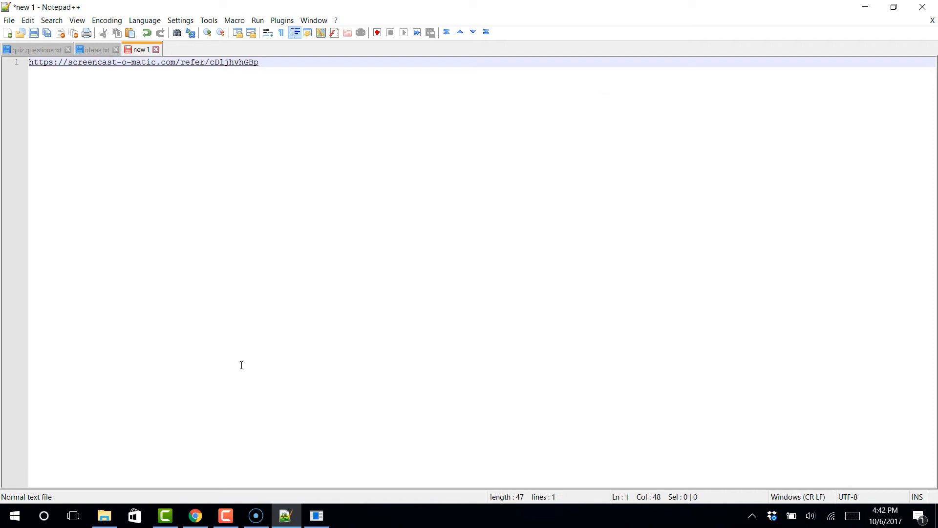
{"action": "right_click", "coordinate": [160, 62]}
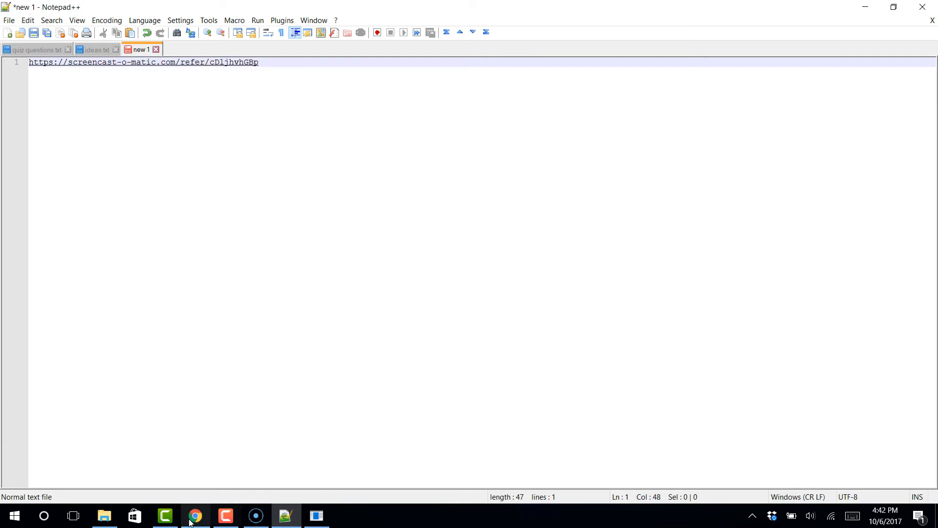
Step: View the referral link's 20%-off Pro Recorder offer page and return to the account invite tab
{"action": "left_click", "coordinate": [195, 514]}
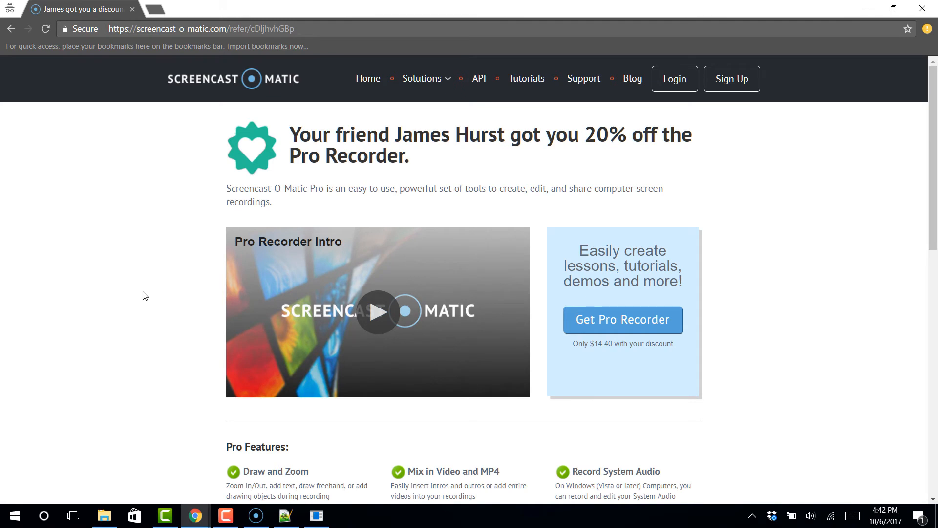
{"action": "scroll", "scroll_direction": "down", "scroll_amount": 3}
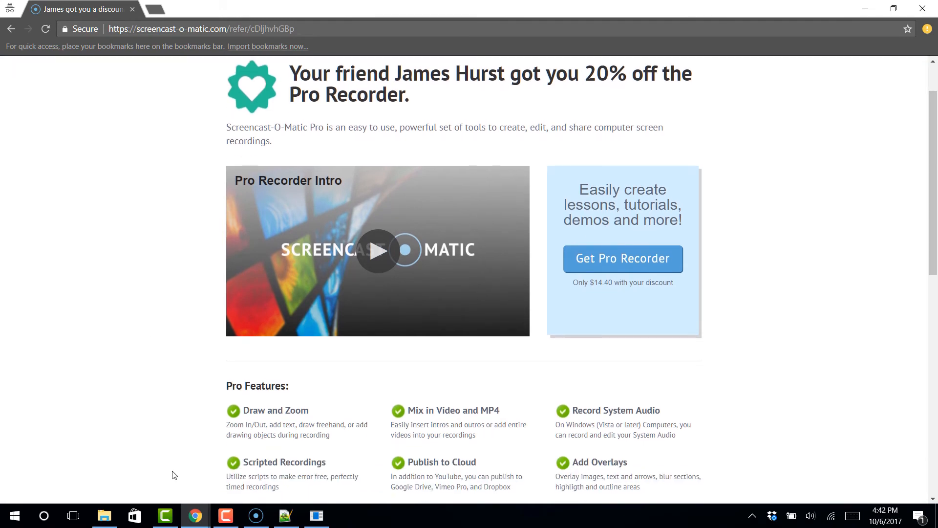
{"action": "mouse_move", "coordinate": [195, 514]}
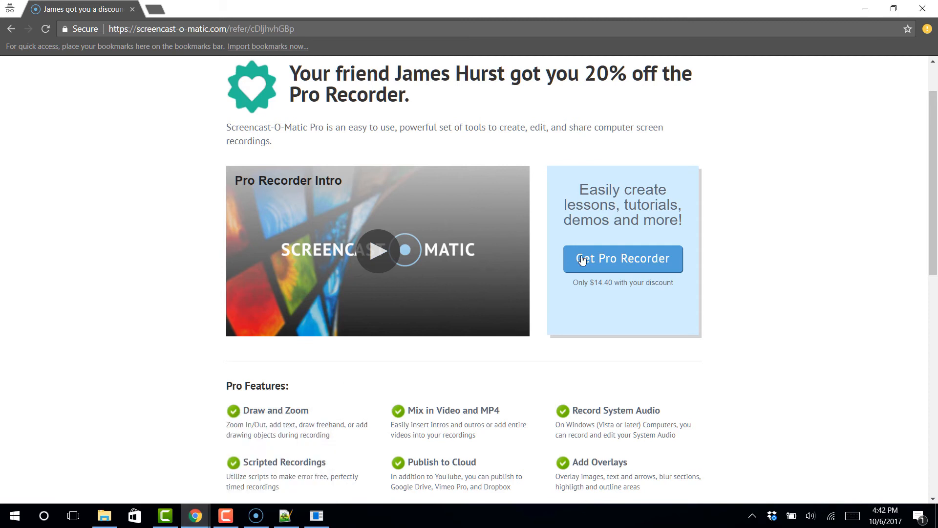
{"action": "mouse_move", "coordinate": [195, 514]}
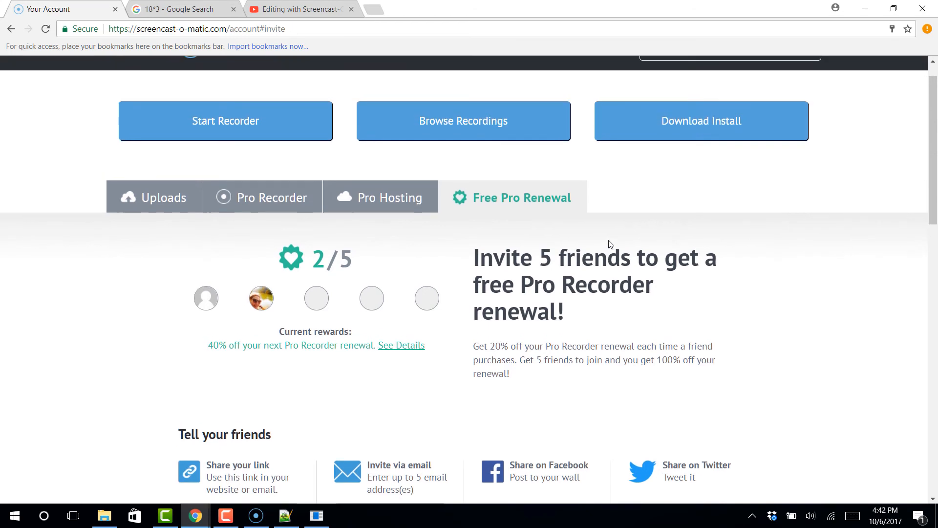
{"action": "scroll", "scroll_direction": "down", "scroll_amount": 3}
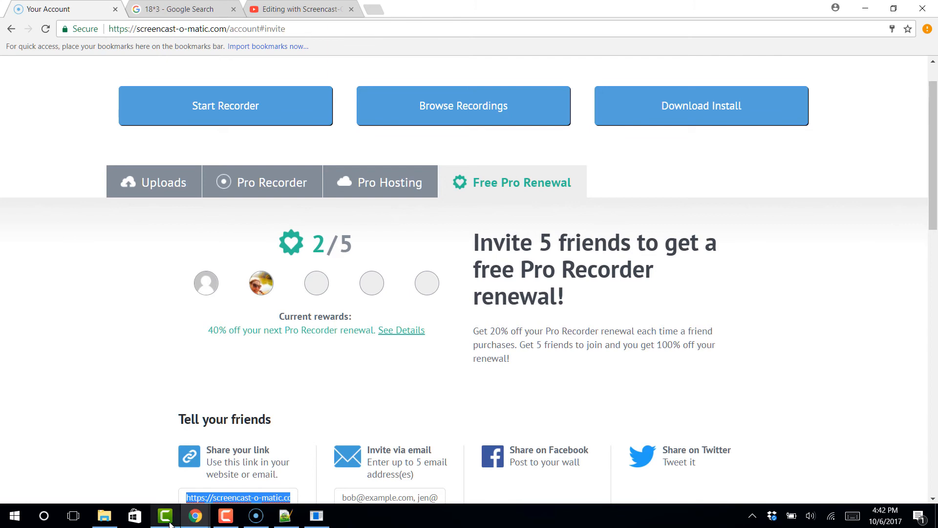
Step: Bring the Camtasia mfa ipad project window back to the front
{"action": "left_click", "coordinate": [164, 515]}
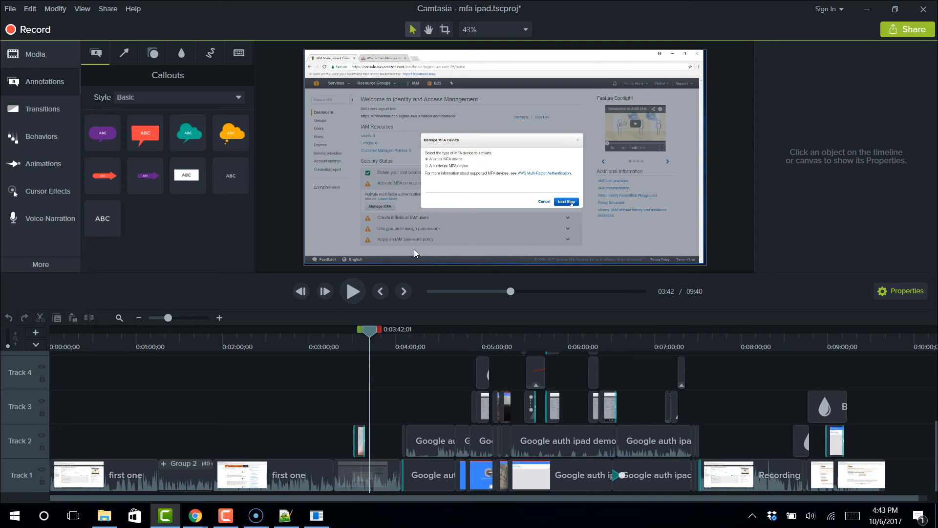
{"action": "mouse_move", "coordinate": [393, 259]}
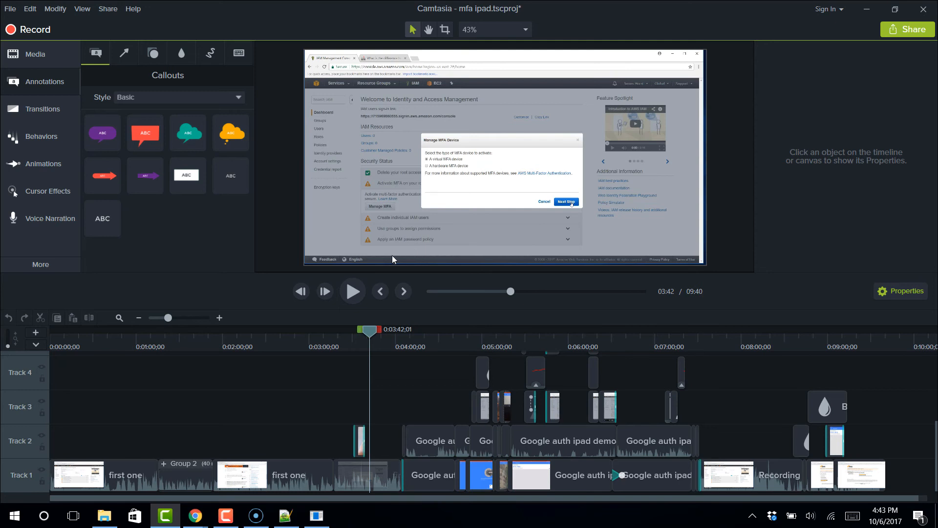